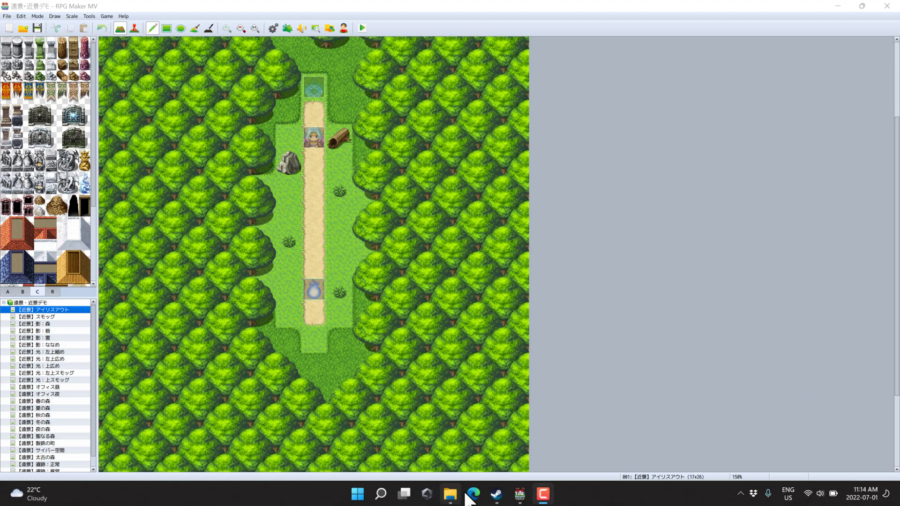
{"action": "mouse_move", "coordinate": [480, 495]}
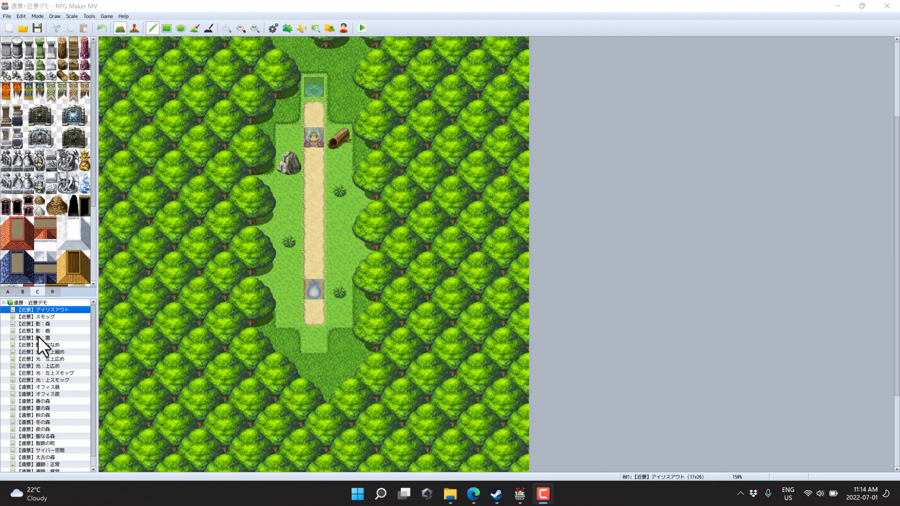
Step: Browse the beach, train station and nighttime office rooftop demo maps
{"action": "left_click", "coordinate": [32, 338]}
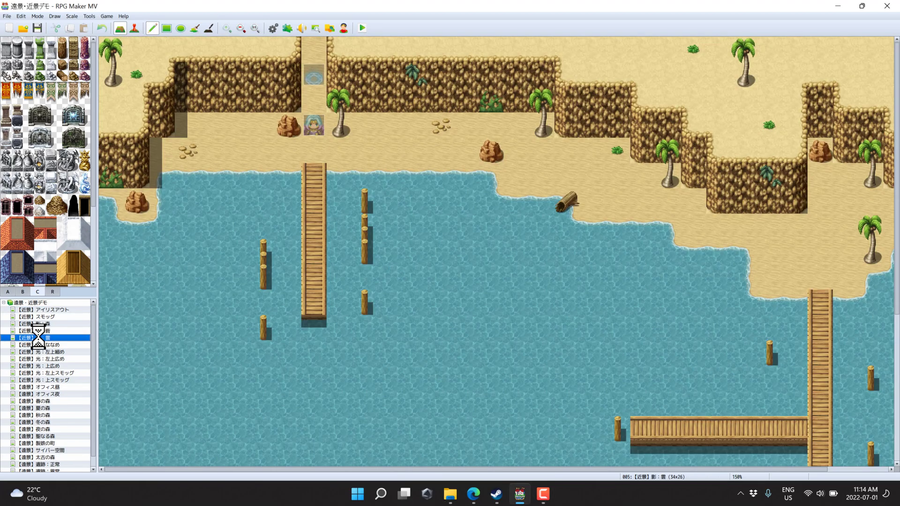
{"action": "left_click", "coordinate": [45, 345]}
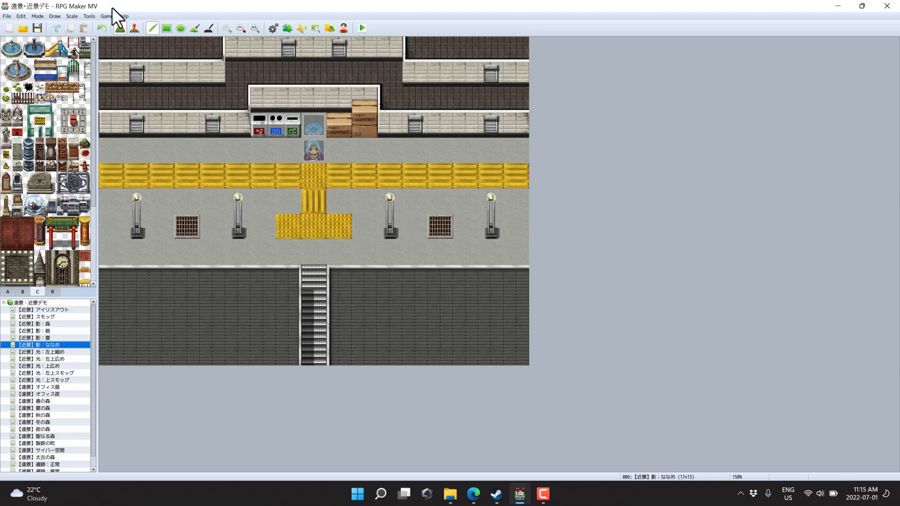
{"action": "left_click", "coordinate": [41, 394]}
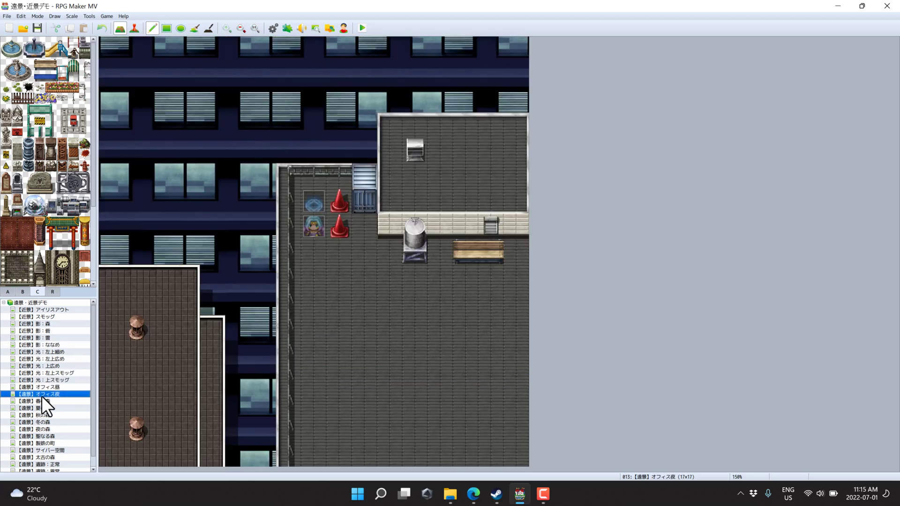
{"action": "left_click", "coordinate": [36, 344]}
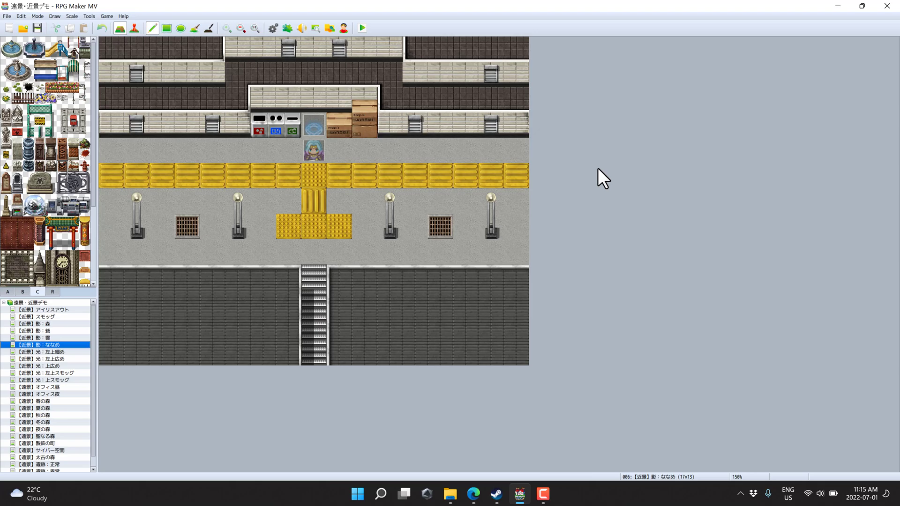
{"action": "mouse_move", "coordinate": [571, 184]}
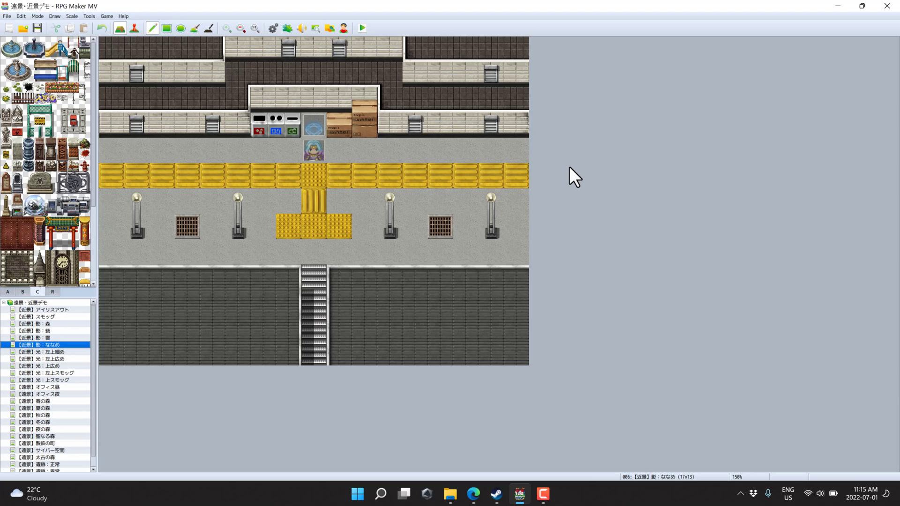
Step: Browse the cyberspace, blue roots and daytime rooftop maps, ending on the statue-lined stone hall
{"action": "left_click", "coordinate": [45, 453]}
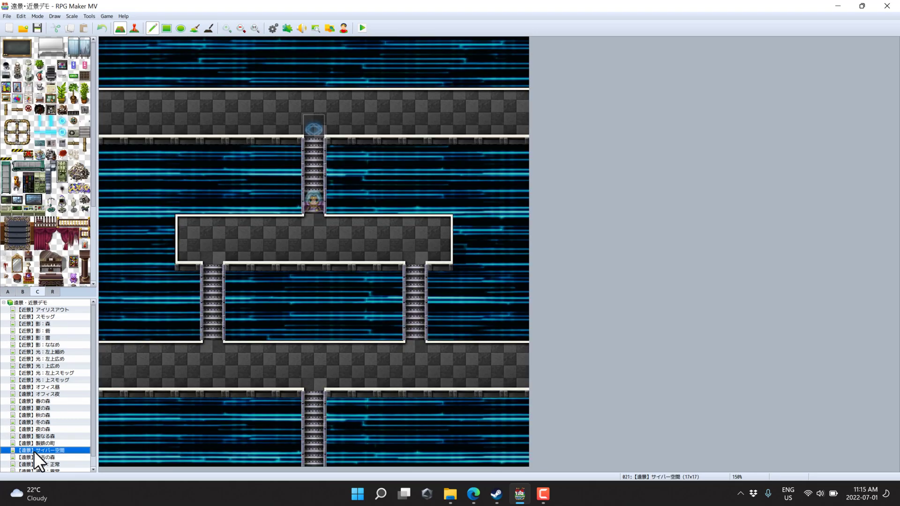
{"action": "left_click", "coordinate": [37, 460]}
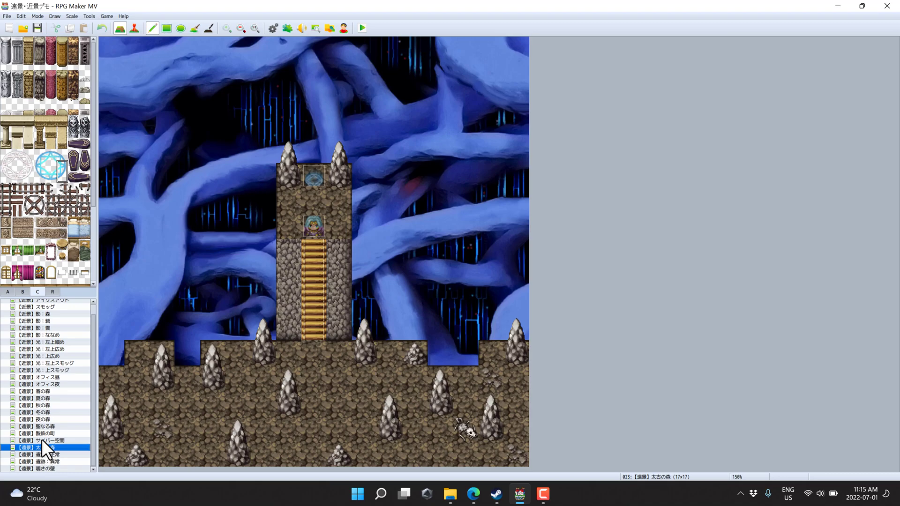
{"action": "left_click", "coordinate": [35, 377]}
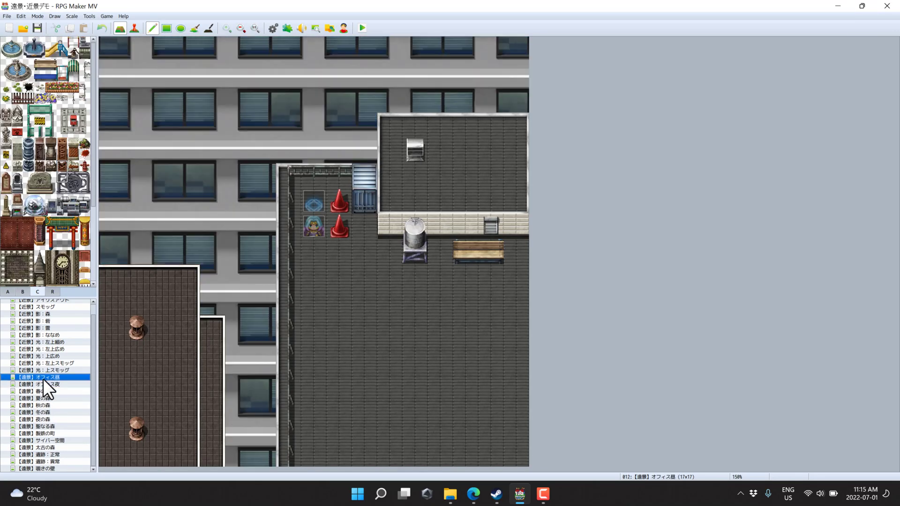
{"action": "left_click", "coordinate": [44, 363]}
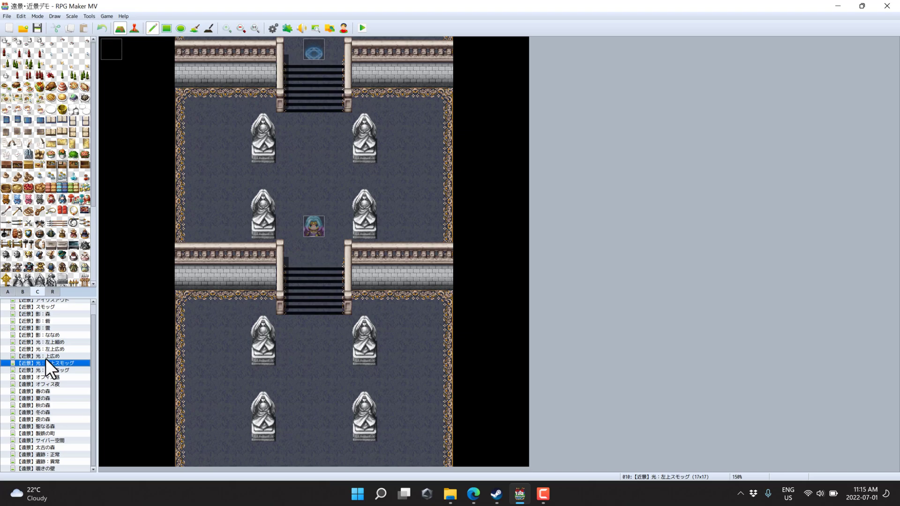
{"action": "left_click", "coordinate": [90, 16]}
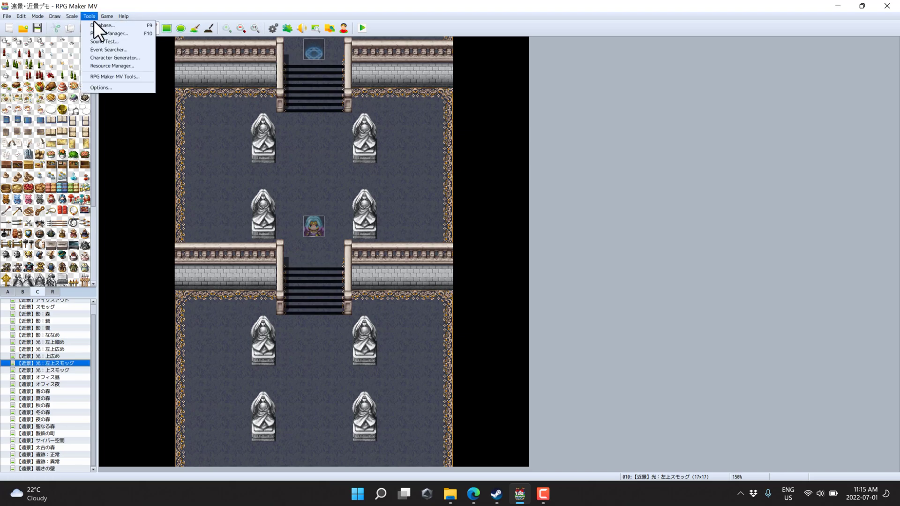
{"action": "left_click", "coordinate": [103, 26]}
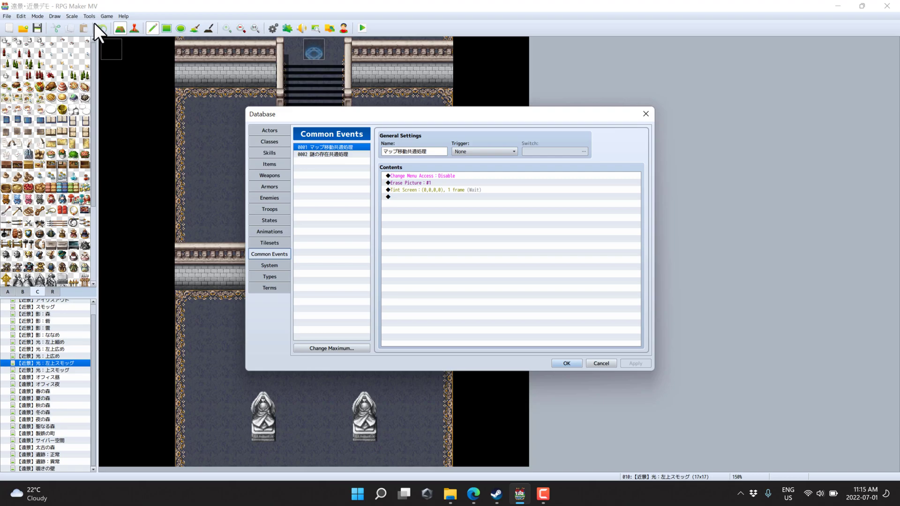
{"action": "left_click", "coordinate": [269, 131]}
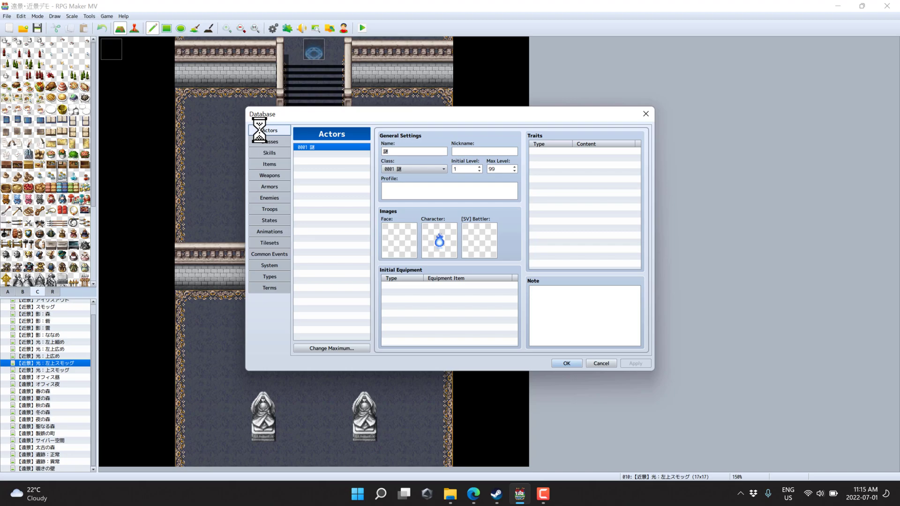
{"action": "left_click", "coordinate": [568, 364]}
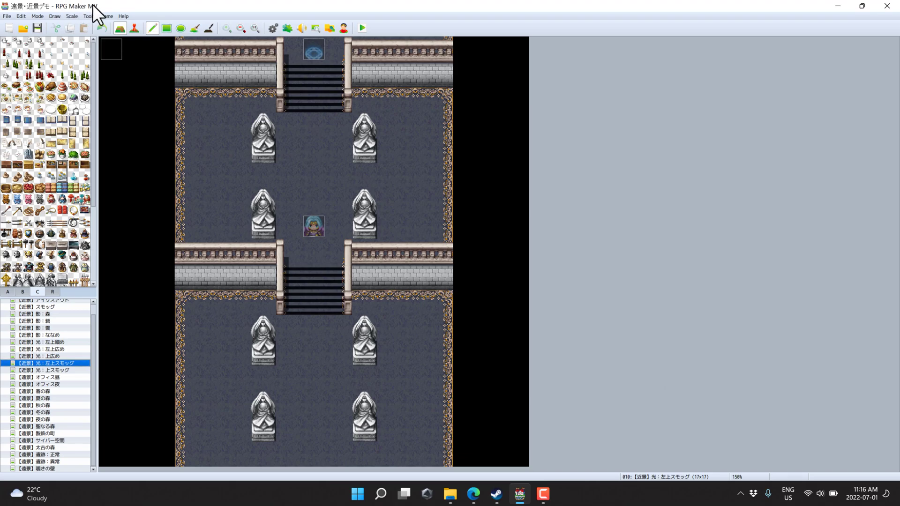
{"action": "mouse_move", "coordinate": [578, 142]}
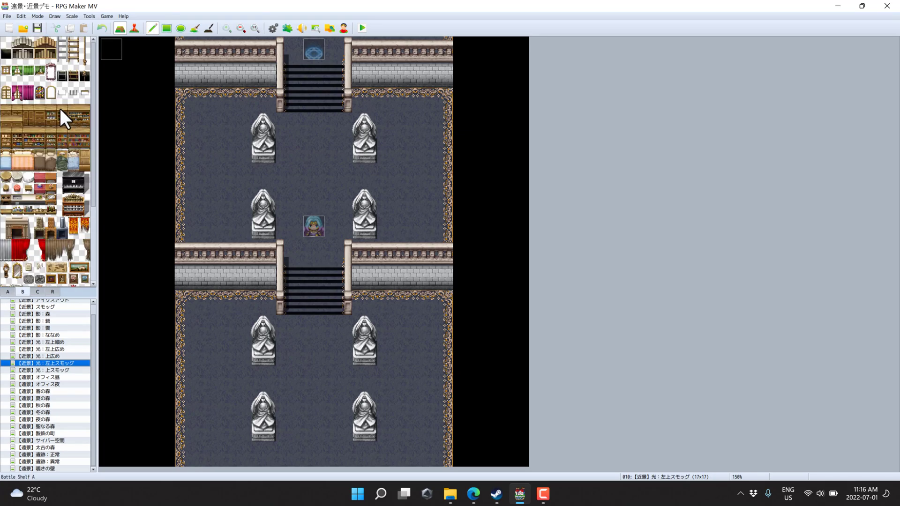
{"action": "mouse_move", "coordinate": [211, 173]}
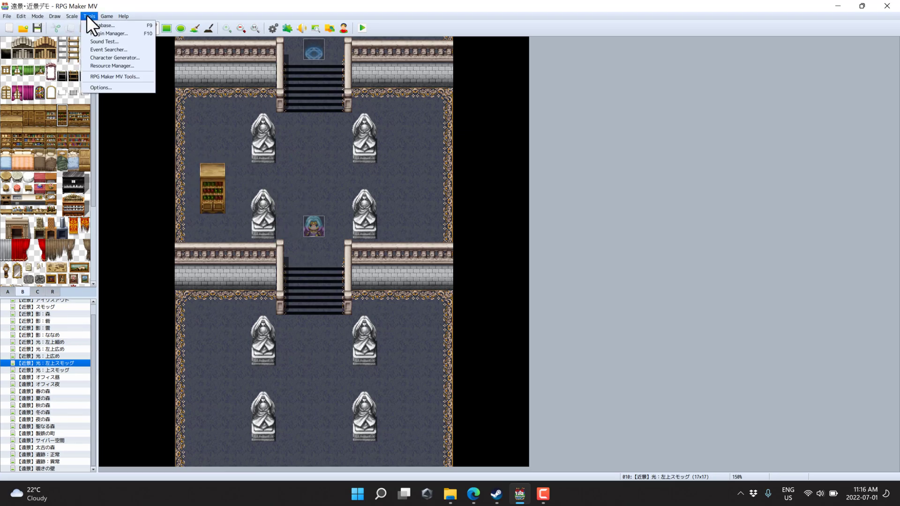
Step: Look through the entries of the Tools menu of extra tools
{"action": "left_click", "coordinate": [105, 25]}
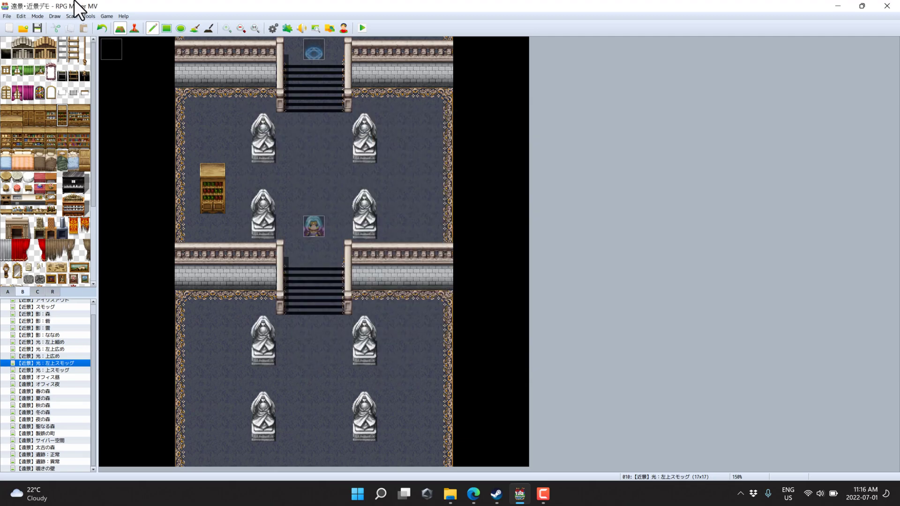
{"action": "left_click", "coordinate": [88, 16]}
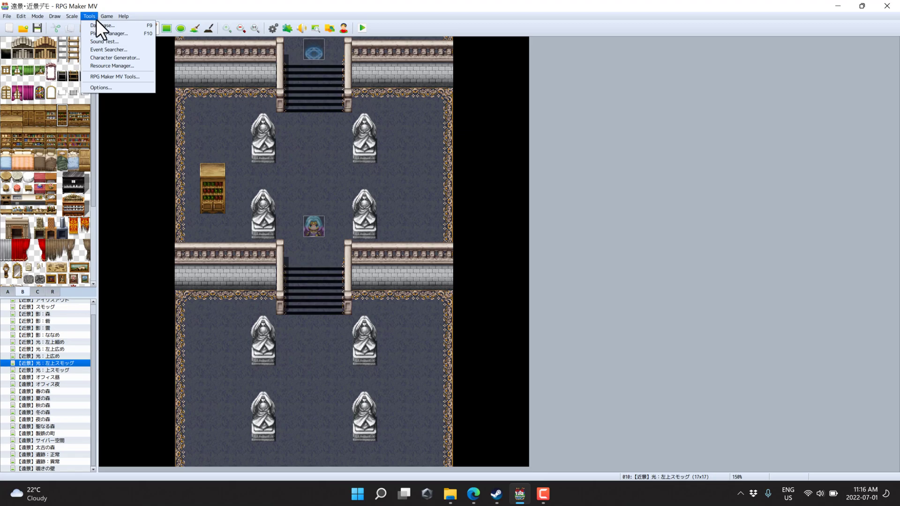
{"action": "mouse_move", "coordinate": [108, 36]}
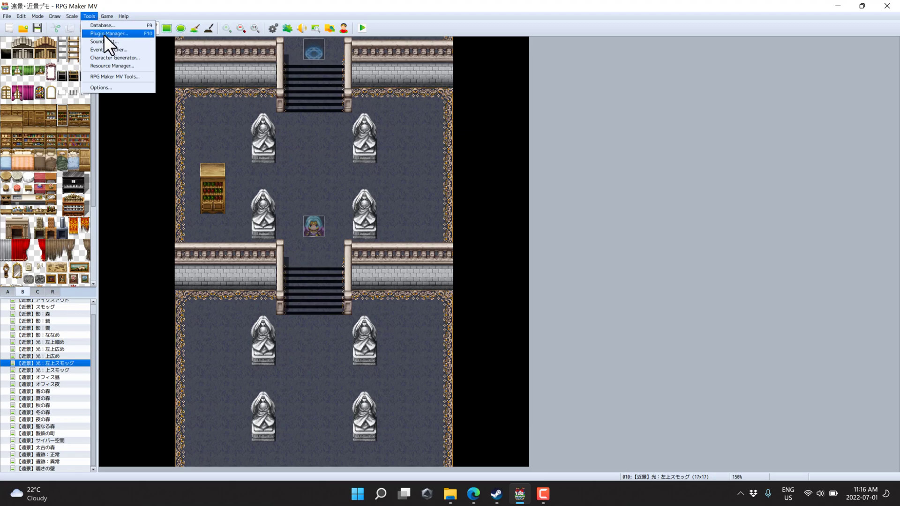
{"action": "mouse_move", "coordinate": [124, 62]}
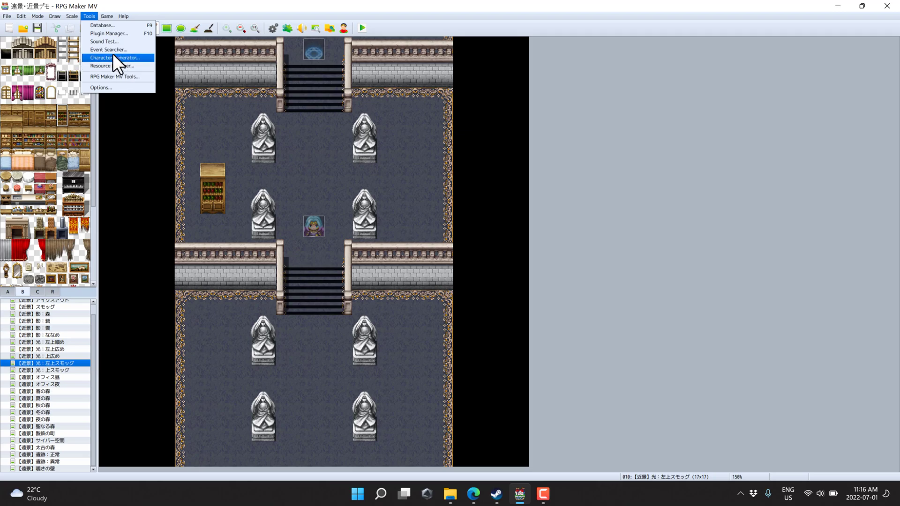
{"action": "mouse_move", "coordinate": [111, 76]}
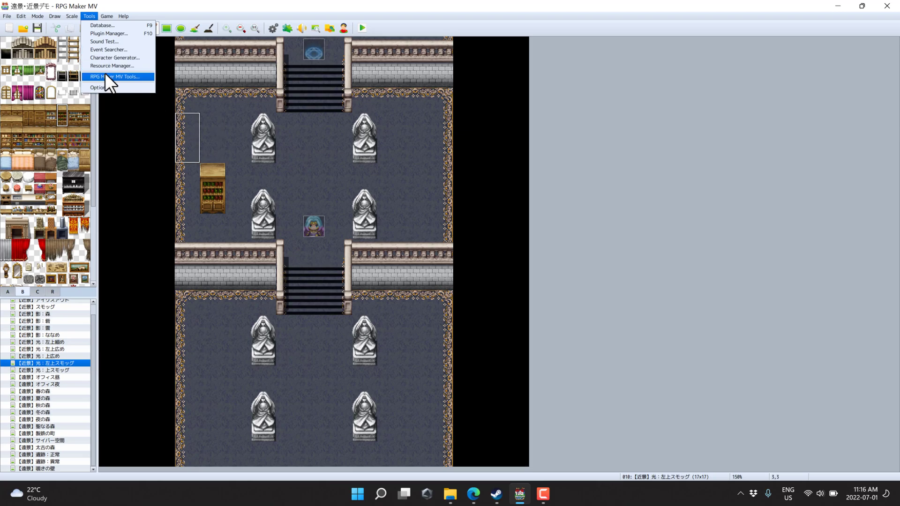
{"action": "mouse_move", "coordinate": [579, 101]}
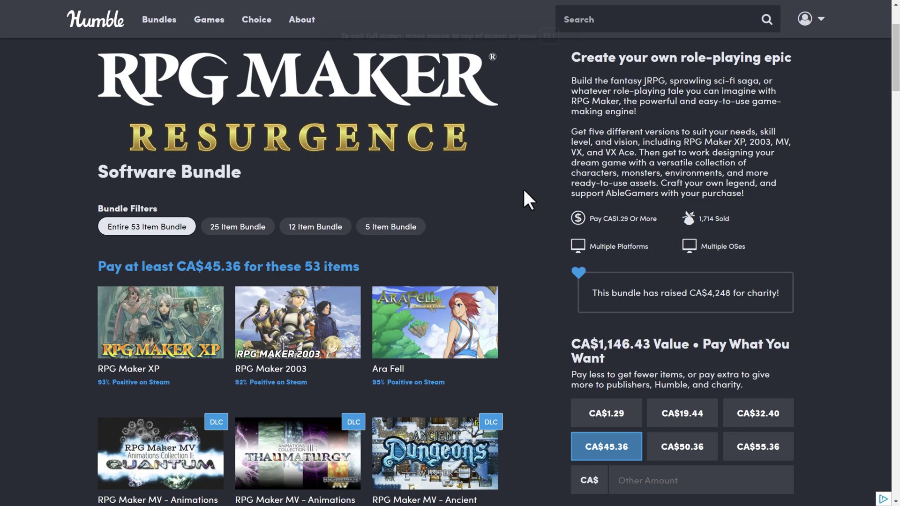
{"action": "mouse_move", "coordinate": [250, 209]}
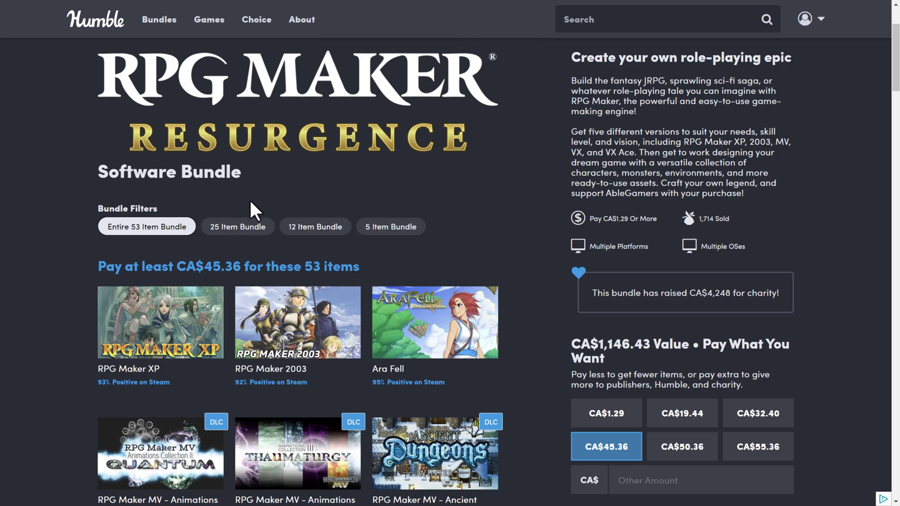
Step: Step through the 25-item, 12-item and 5-item bundle tiers down to CA$1.29
{"action": "left_click", "coordinate": [315, 226]}
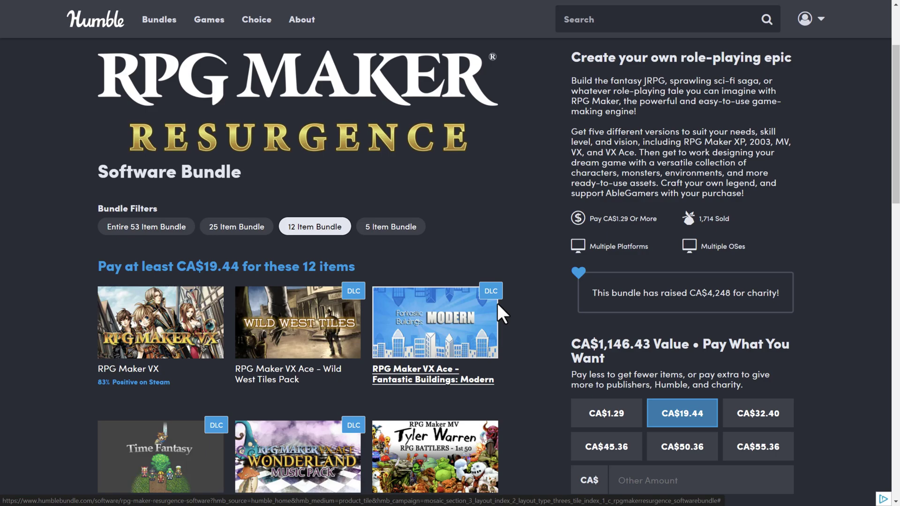
{"action": "mouse_move", "coordinate": [525, 229]}
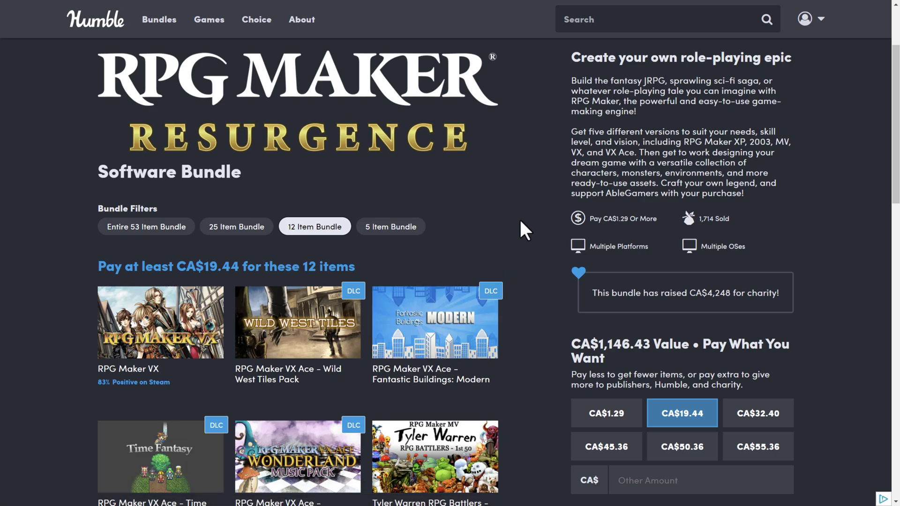
{"action": "mouse_move", "coordinate": [504, 231]}
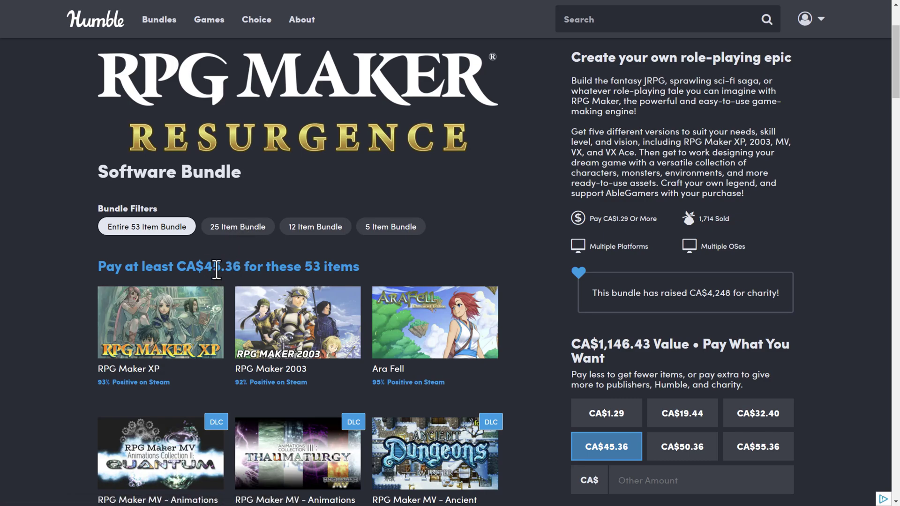
{"action": "mouse_move", "coordinate": [249, 235]}
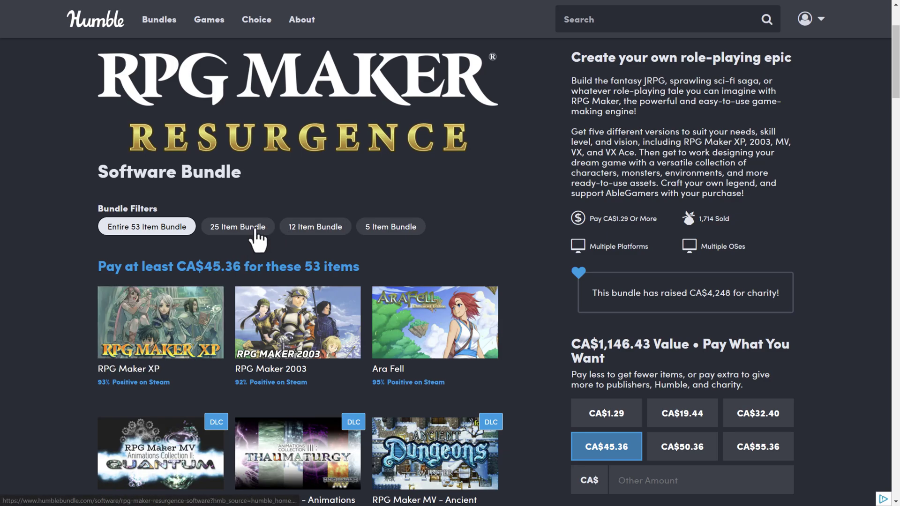
{"action": "left_click", "coordinate": [237, 226]}
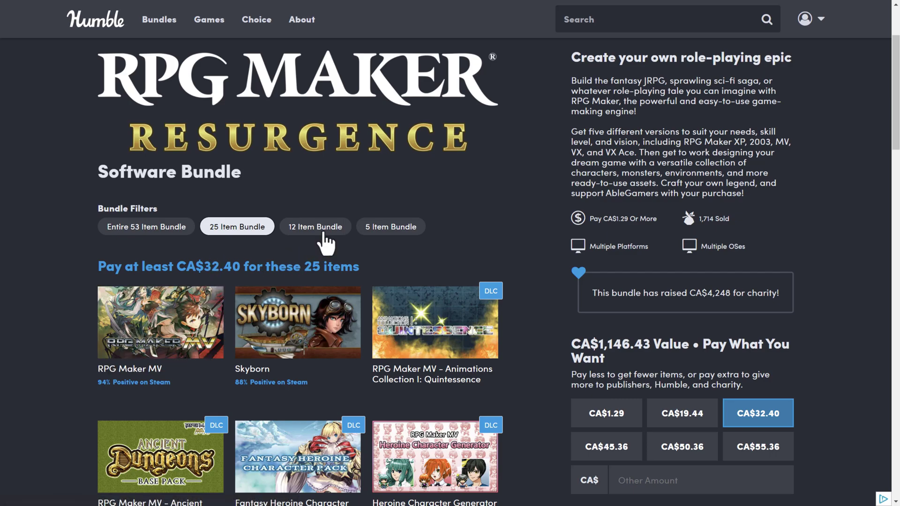
{"action": "left_click", "coordinate": [315, 226]}
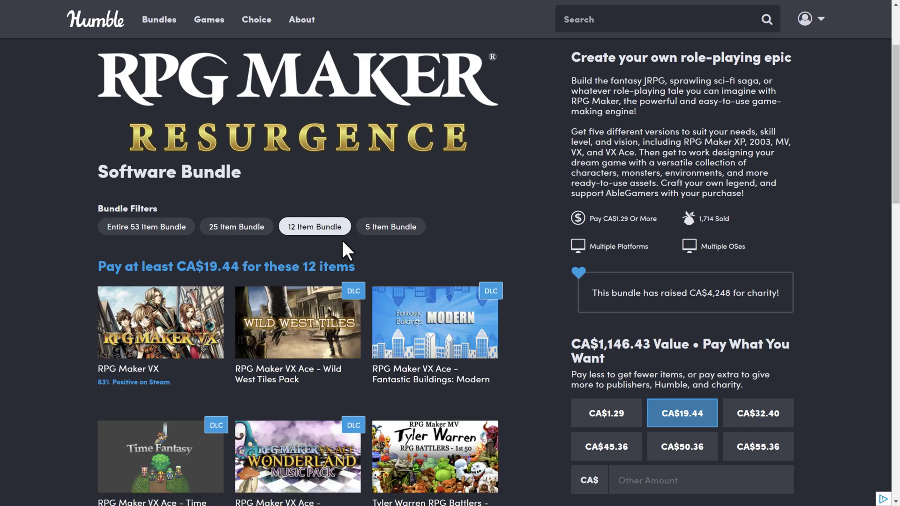
{"action": "left_click", "coordinate": [390, 226]}
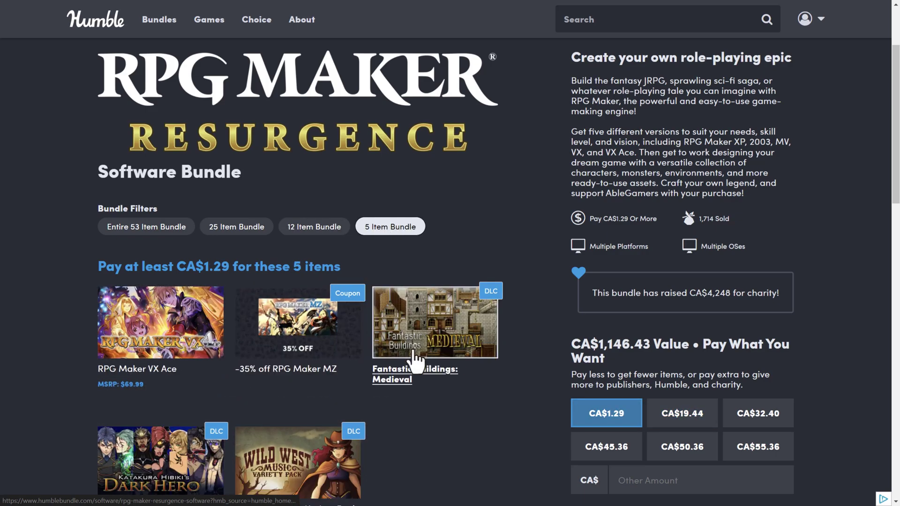
{"action": "scroll", "scroll_direction": "down", "scroll_amount": 3}
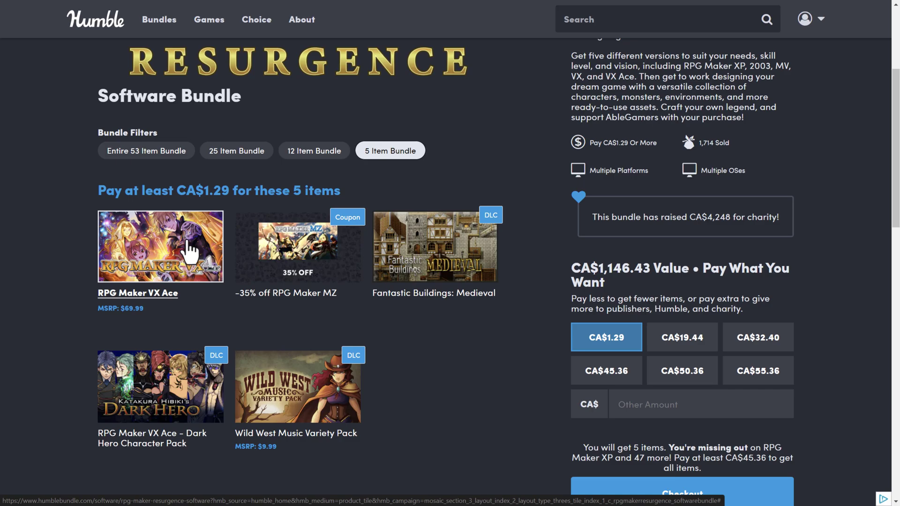
{"action": "mouse_move", "coordinate": [175, 255]}
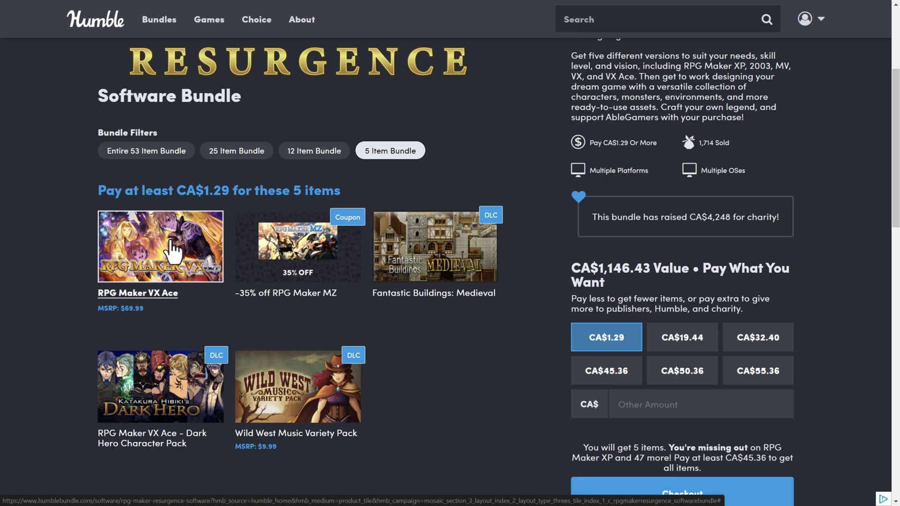
{"action": "mouse_move", "coordinate": [309, 301]}
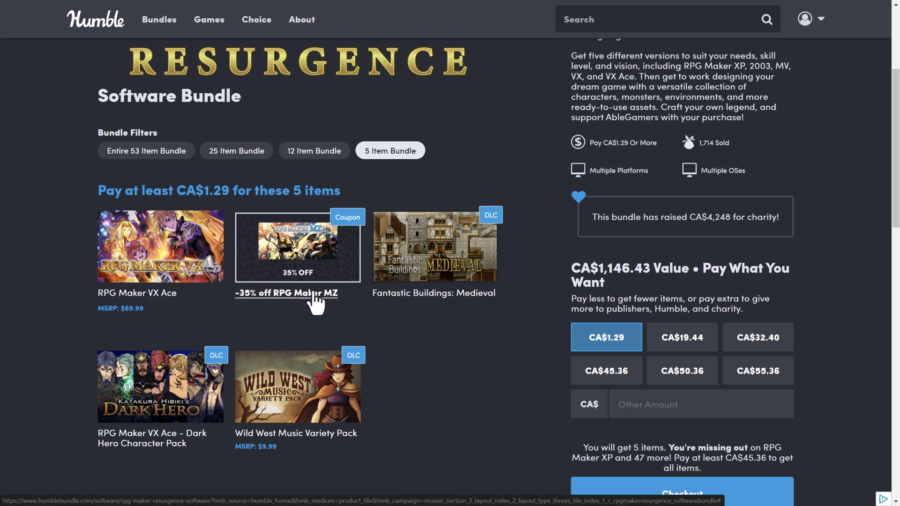
{"action": "mouse_move", "coordinate": [319, 257]}
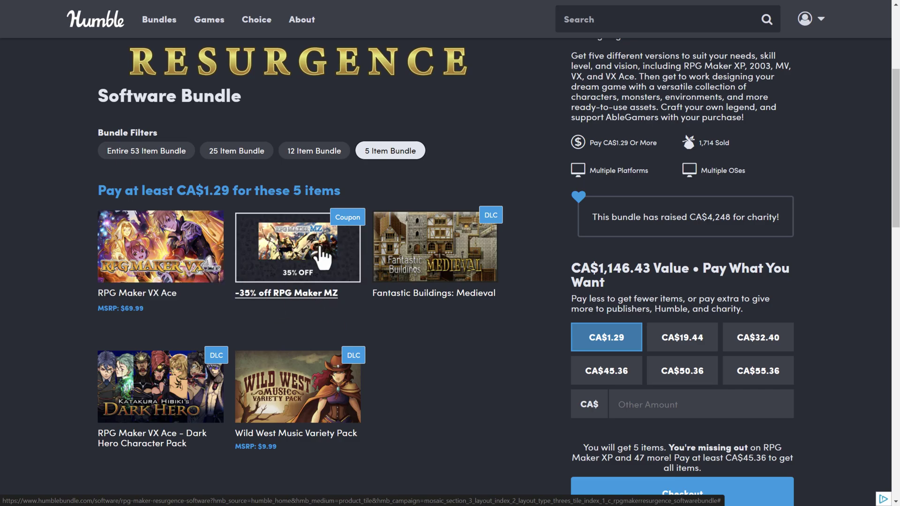
{"action": "mouse_move", "coordinate": [306, 242]}
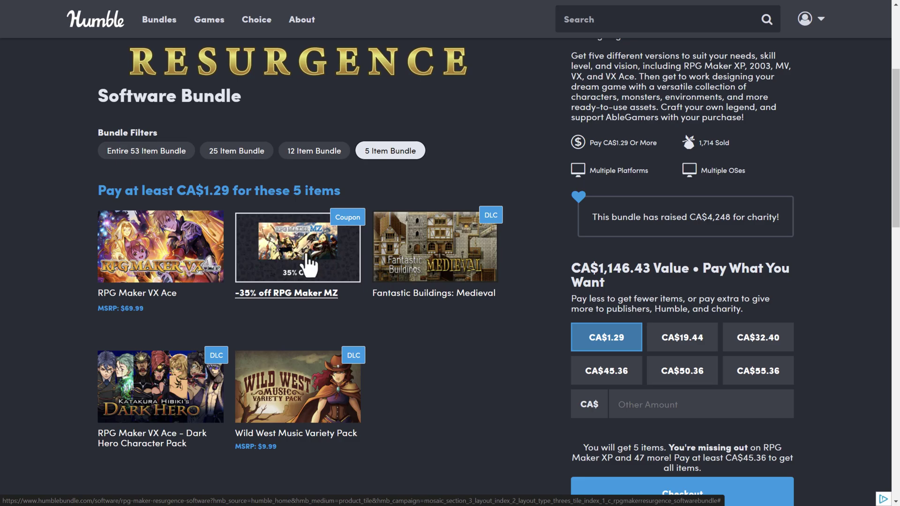
{"action": "left_click", "coordinate": [299, 247]}
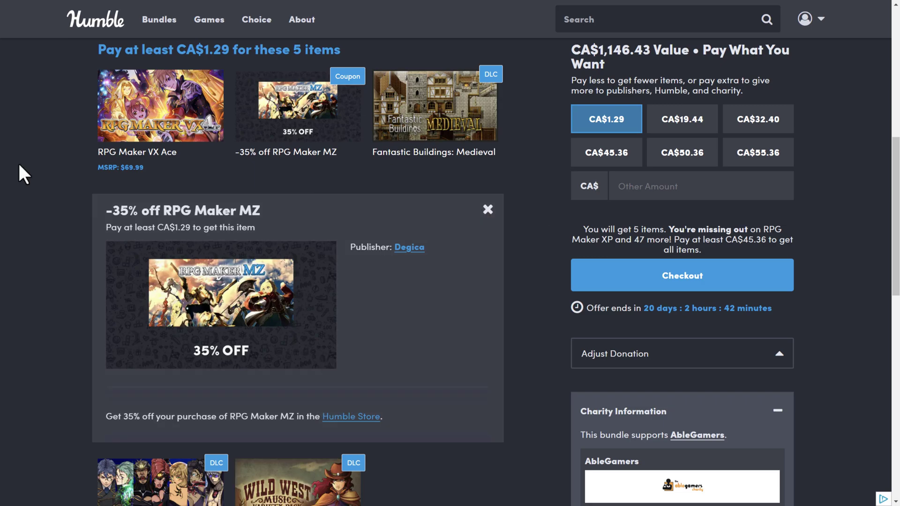
{"action": "left_click", "coordinate": [488, 210]}
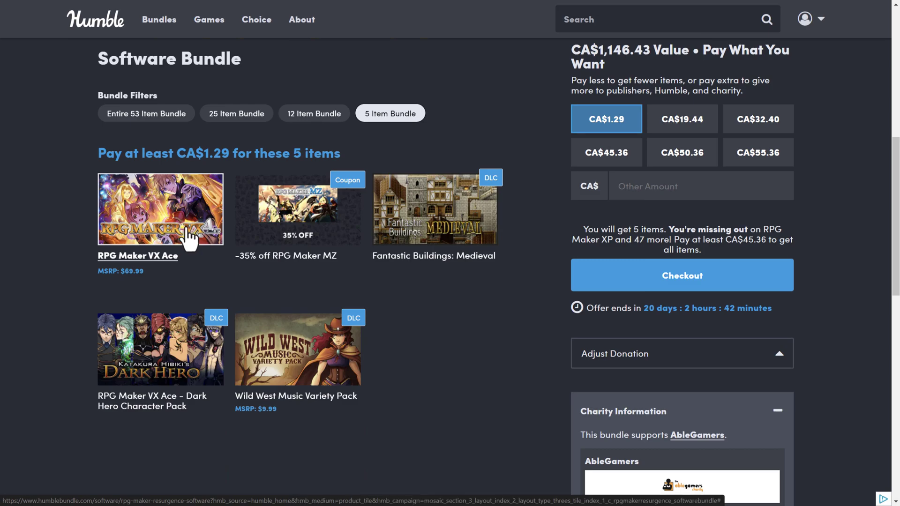
{"action": "mouse_move", "coordinate": [240, 137]}
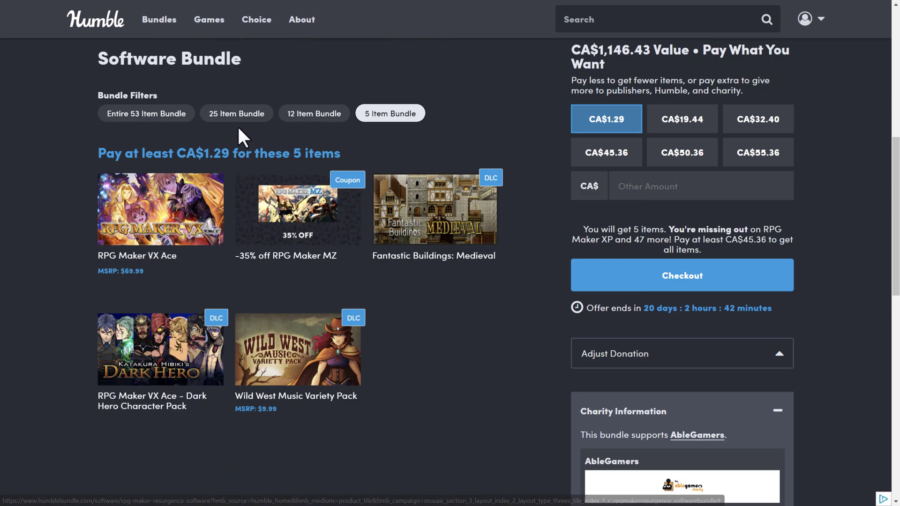
Step: Show the 25-item tier at CA$32.40 and look down its listed RPG Maker MV titles
{"action": "left_click", "coordinate": [236, 114]}
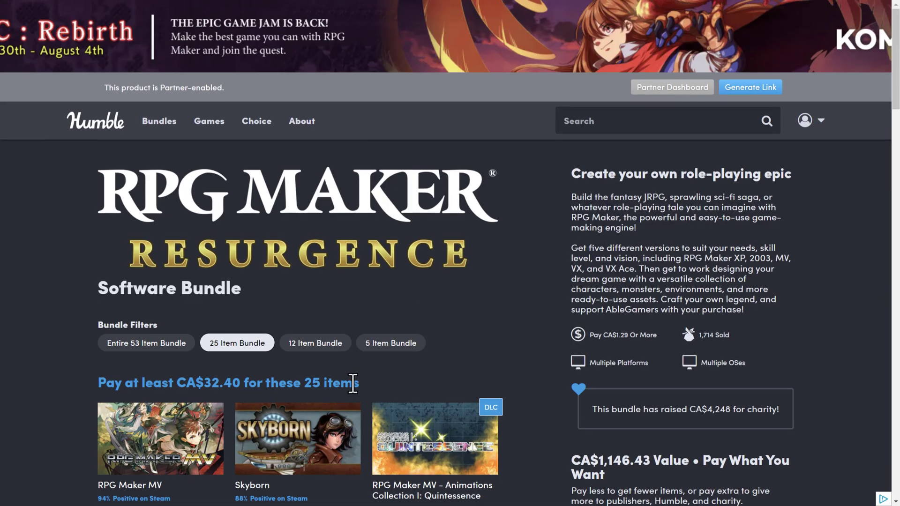
{"action": "scroll", "scroll_direction": "down", "scroll_amount": 3}
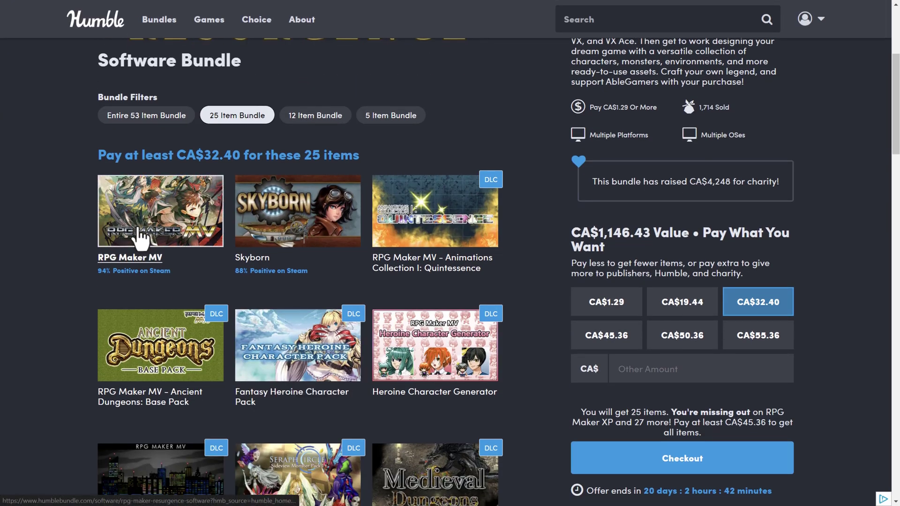
{"action": "scroll", "scroll_direction": "down", "scroll_amount": 3}
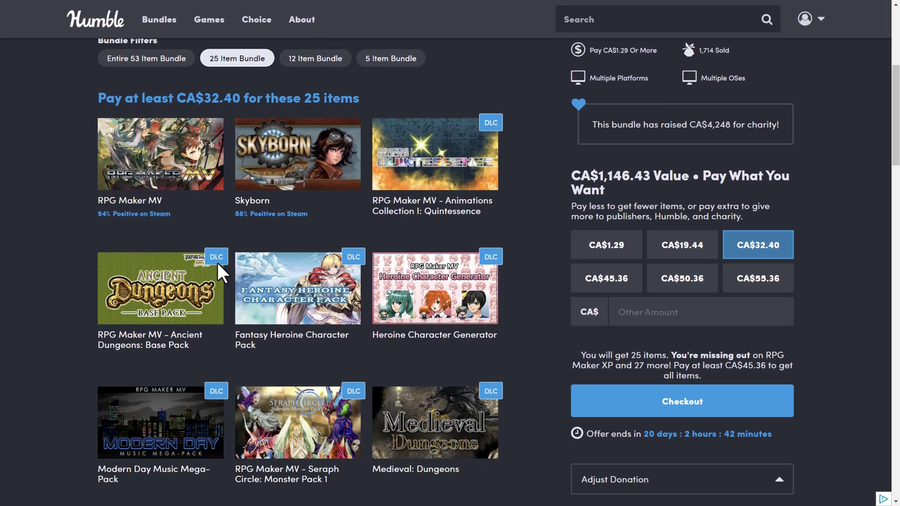
{"action": "scroll", "scroll_direction": "down", "scroll_amount": 3}
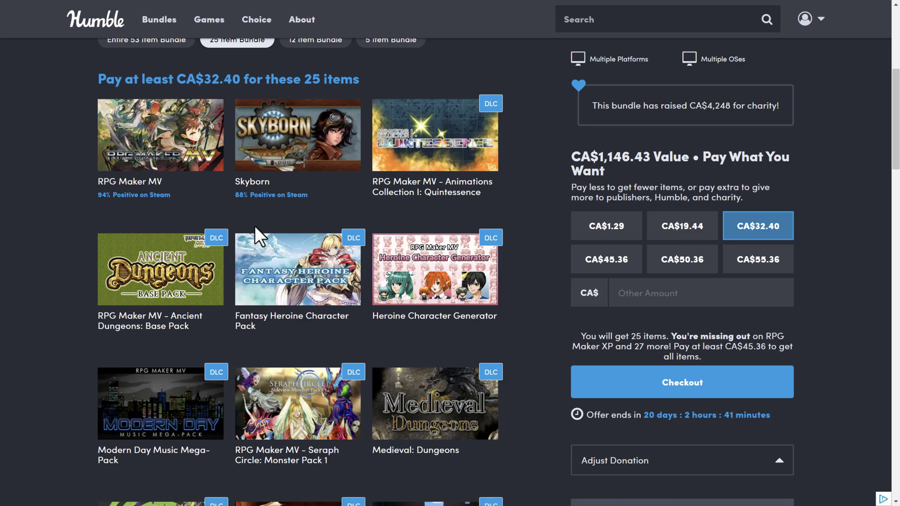
{"action": "mouse_move", "coordinate": [150, 122]}
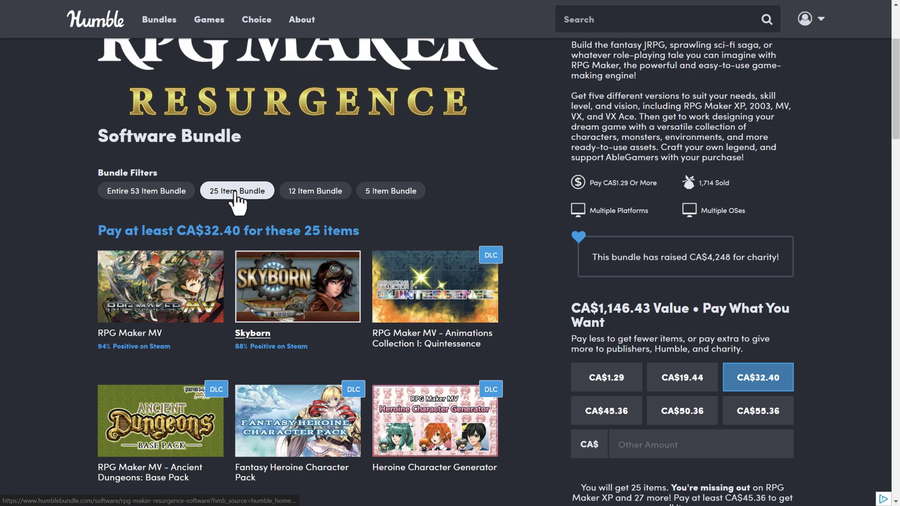
Step: Return to the full 53-item tier at CA$45.36 and open the Ancient Dungeons: Winter details
{"action": "left_click", "coordinate": [146, 191]}
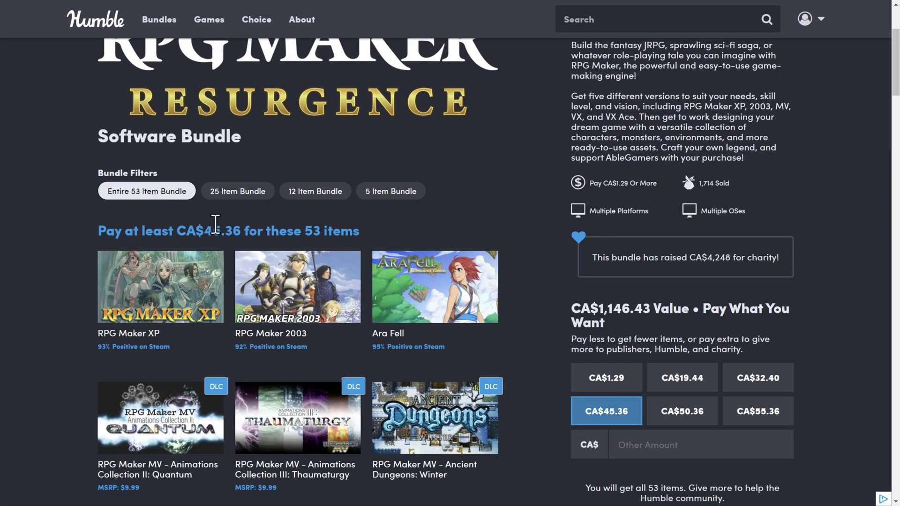
{"action": "scroll", "scroll_direction": "down", "scroll_amount": 3}
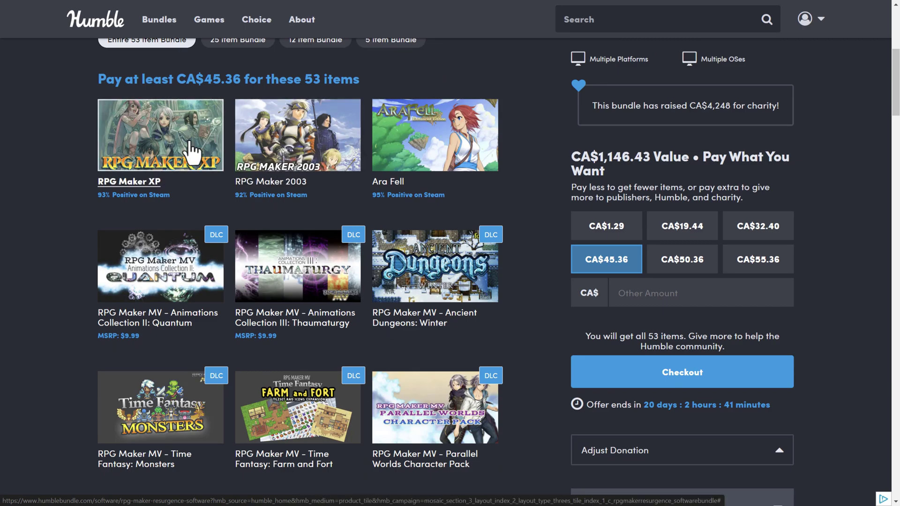
{"action": "mouse_move", "coordinate": [193, 143]}
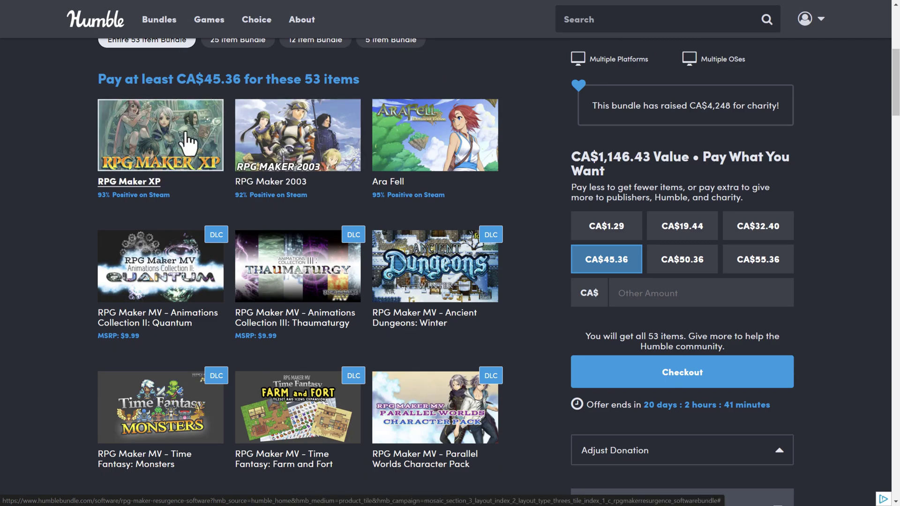
{"action": "mouse_move", "coordinate": [325, 385]}
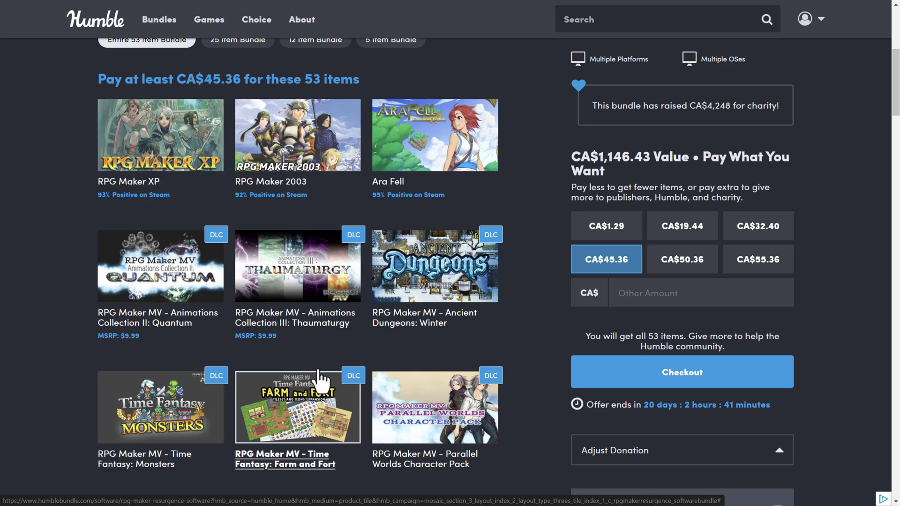
{"action": "scroll", "scroll_direction": "down", "scroll_amount": 3}
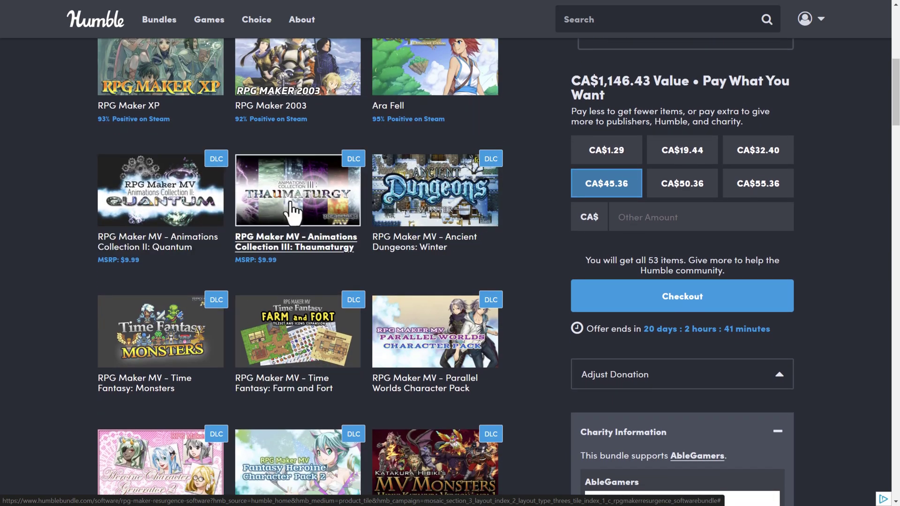
{"action": "left_click", "coordinate": [435, 190]}
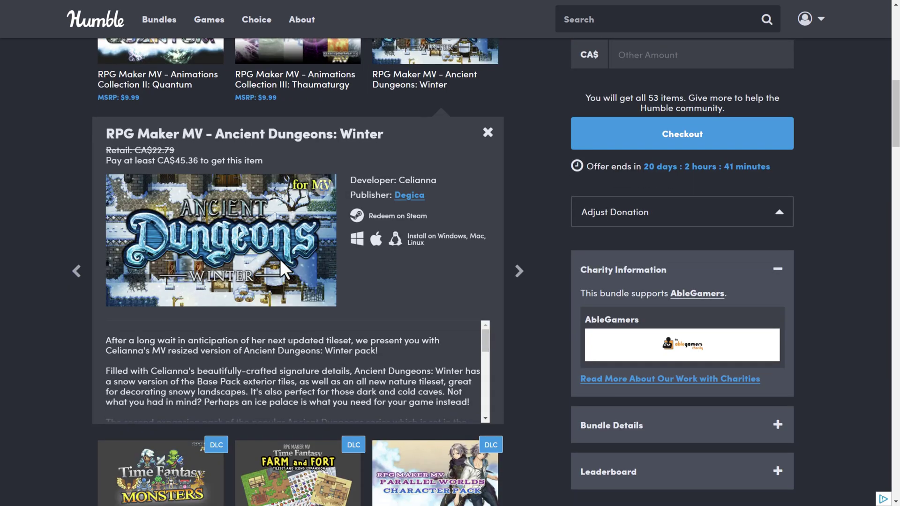
{"action": "mouse_move", "coordinate": [356, 329]}
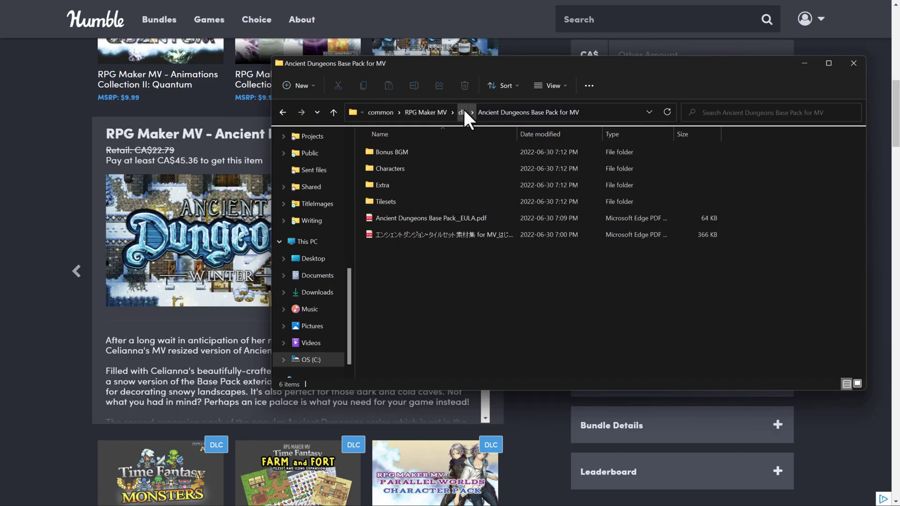
Step: View the Ancient Dungeons Base Pack tileset images in the dlc folder, then return to the RPG Maker MV folder
{"action": "left_click", "coordinate": [462, 113]}
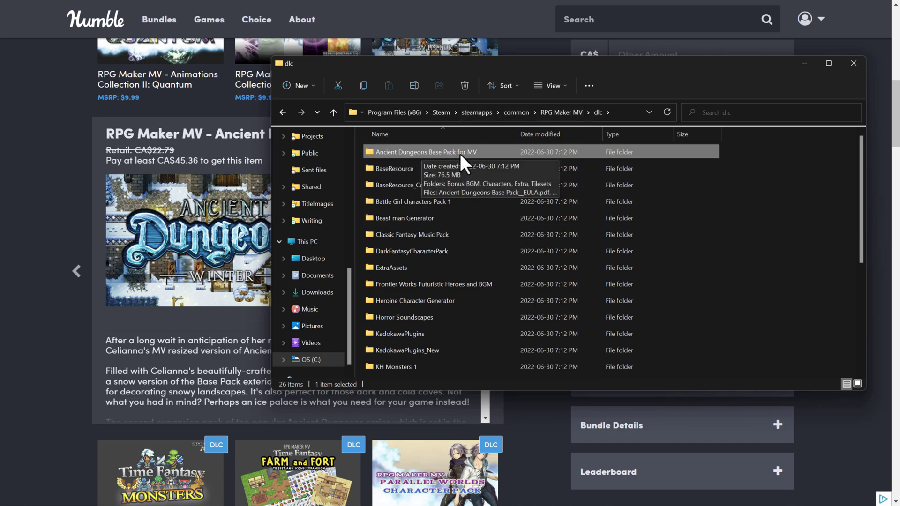
{"action": "mouse_move", "coordinate": [550, 124]}
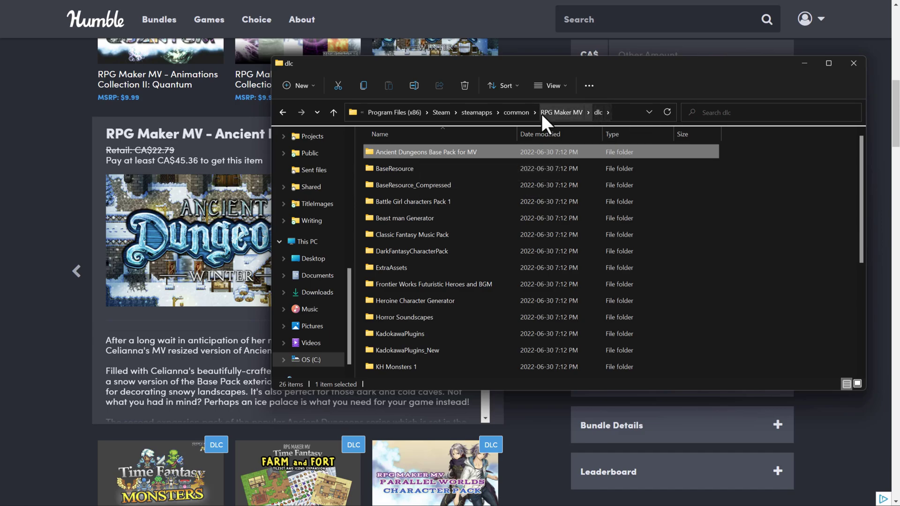
{"action": "double_click", "coordinate": [428, 152]}
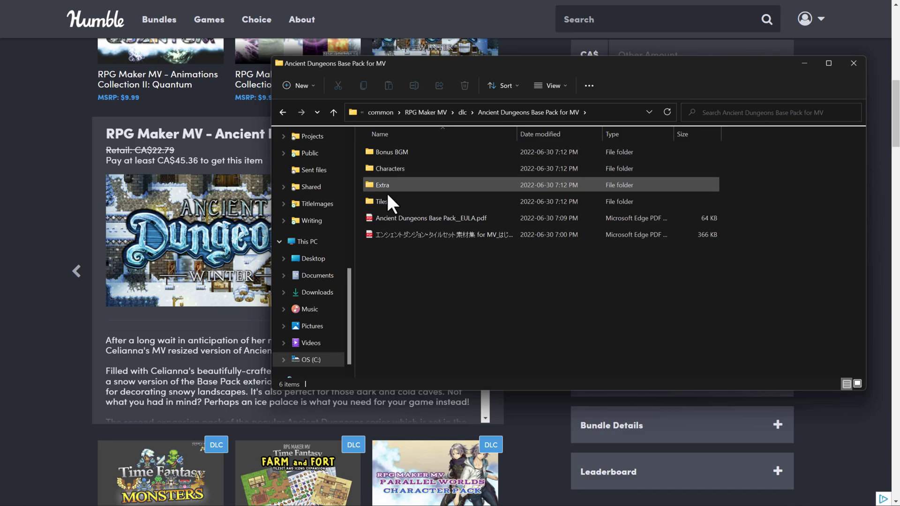
{"action": "double_click", "coordinate": [380, 202]}
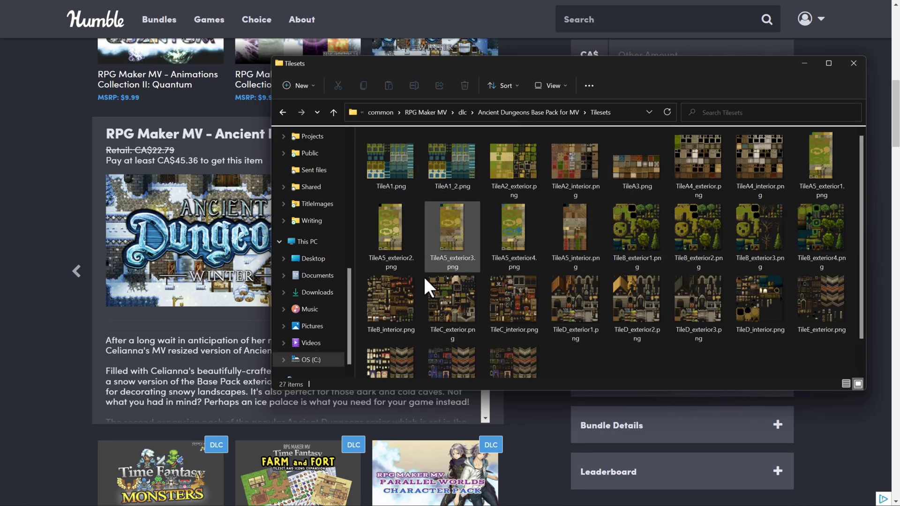
{"action": "left_click", "coordinate": [514, 162]}
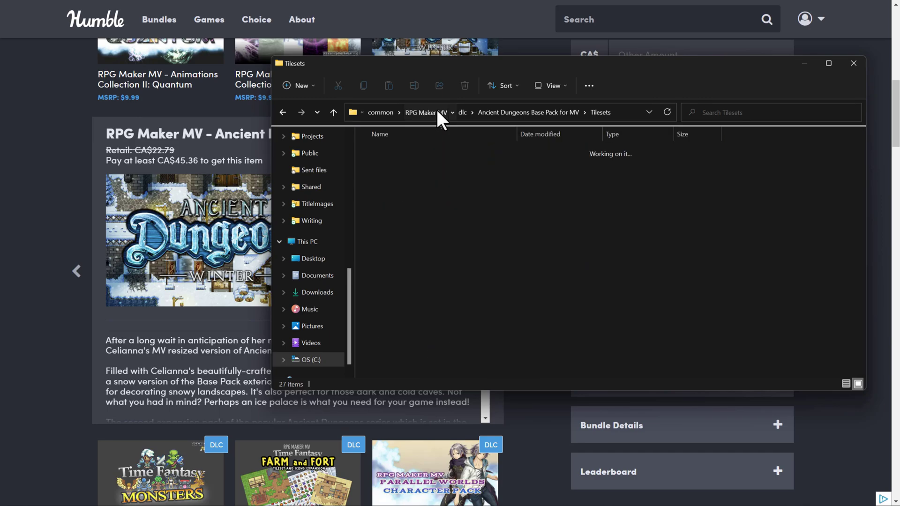
{"action": "left_click", "coordinate": [425, 112]}
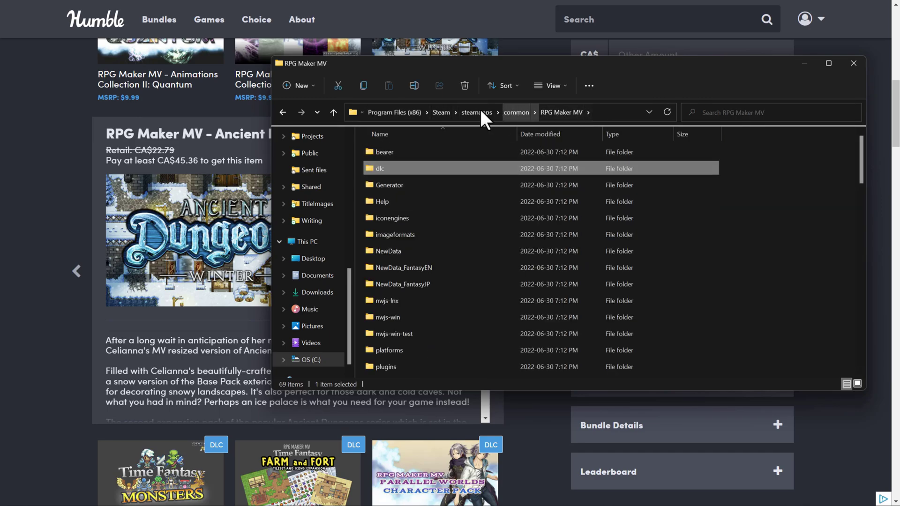
{"action": "mouse_move", "coordinate": [408, 218]}
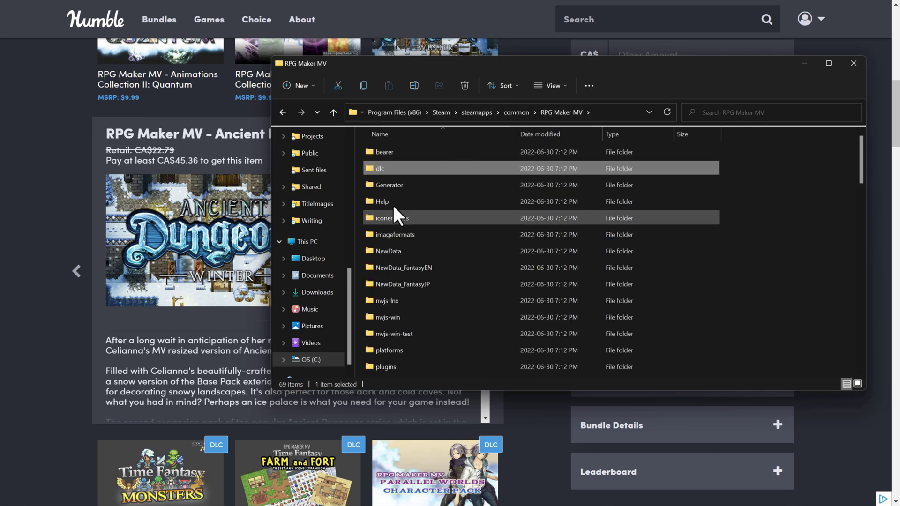
{"action": "mouse_move", "coordinate": [557, 244]}
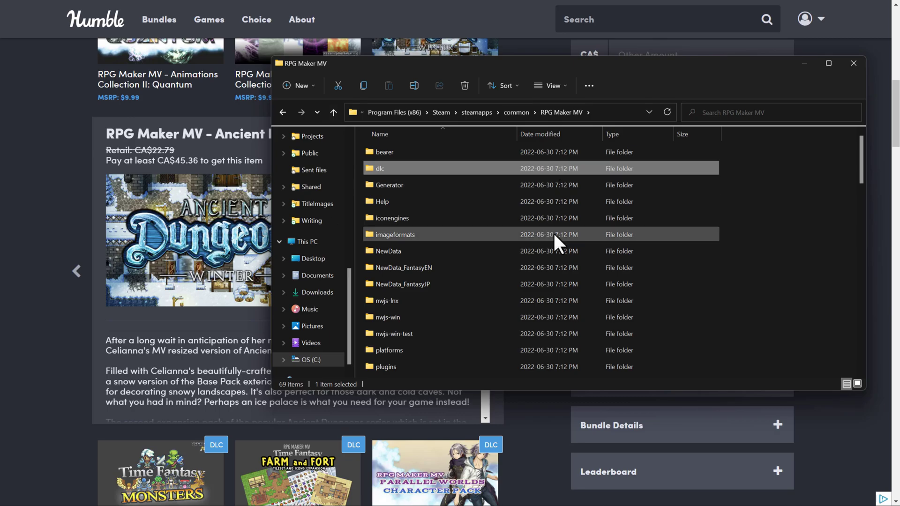
{"action": "mouse_move", "coordinate": [109, 56]}
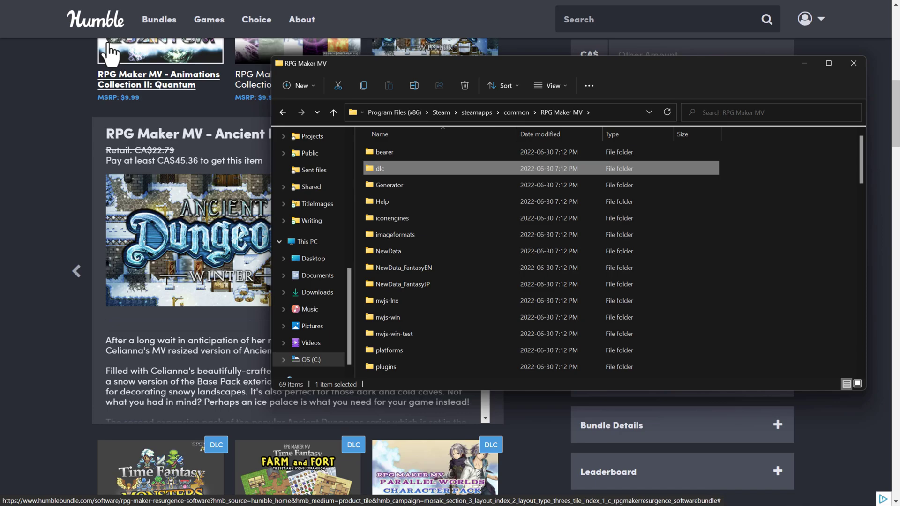
{"action": "mouse_move", "coordinate": [70, 231]}
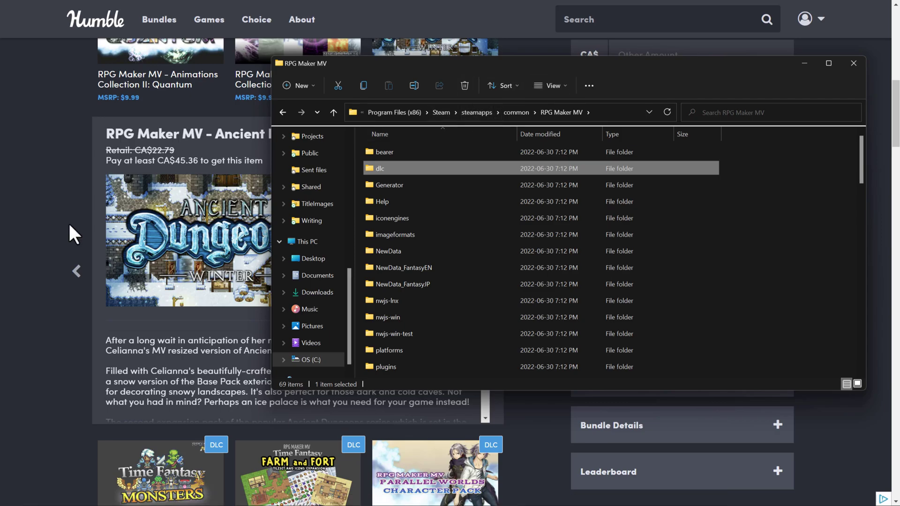
{"action": "mouse_move", "coordinate": [64, 242]}
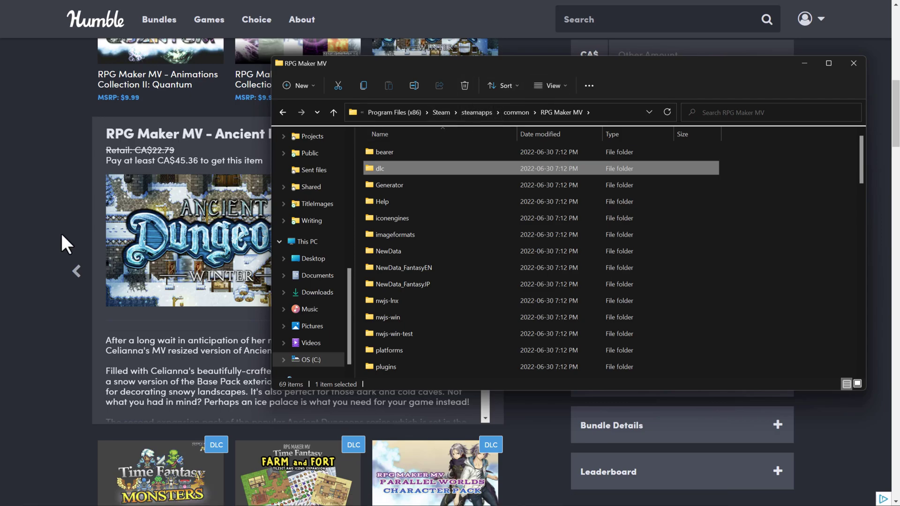
Step: Bring the bundle page forward and look down its item grid to the RPG Maker VX and VX Ace packs
{"action": "left_click", "coordinate": [853, 64]}
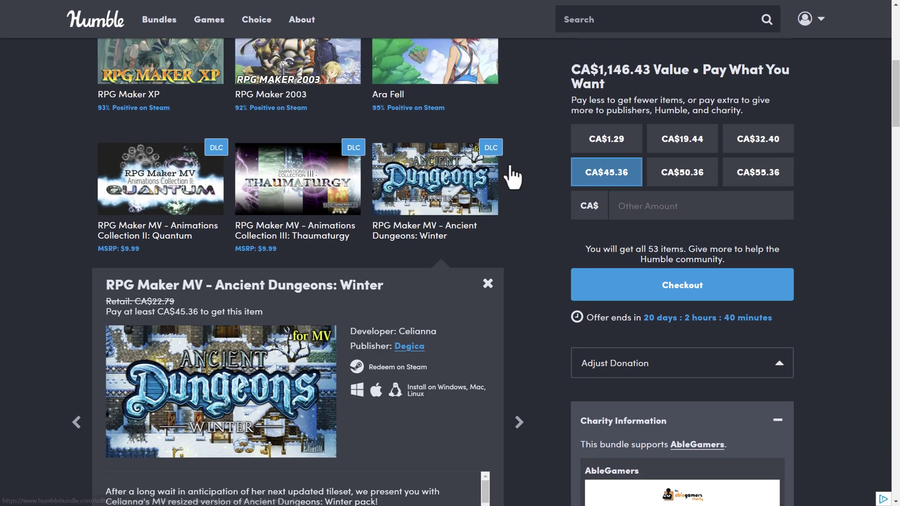
{"action": "scroll", "scroll_direction": "down", "scroll_amount": 3}
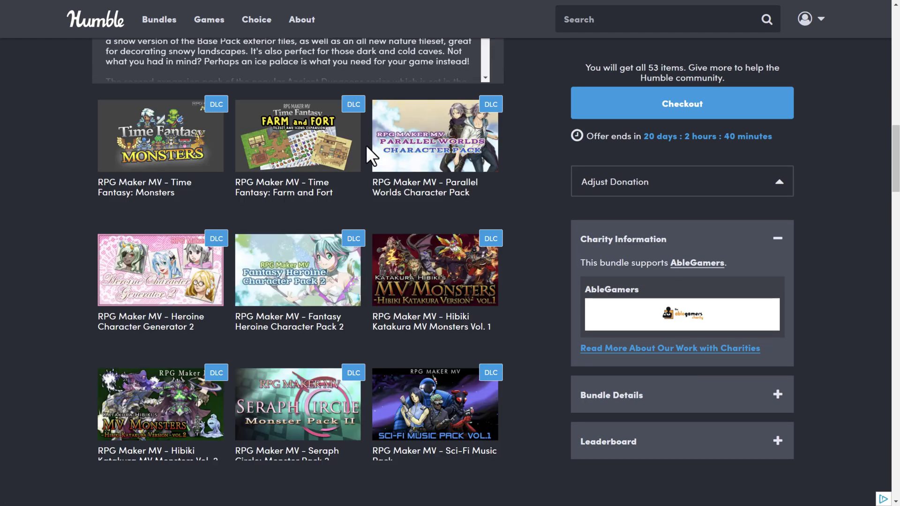
{"action": "scroll", "scroll_direction": "down", "scroll_amount": 3}
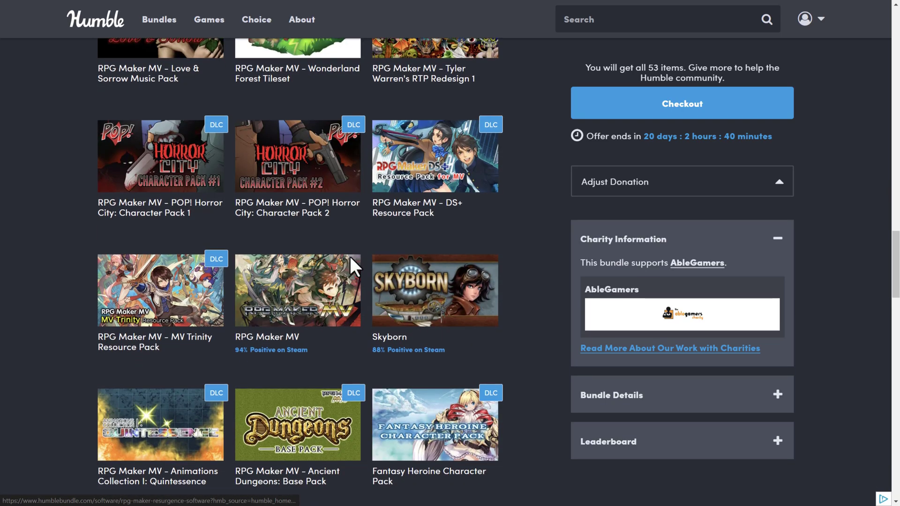
{"action": "scroll", "scroll_direction": "down", "scroll_amount": 3}
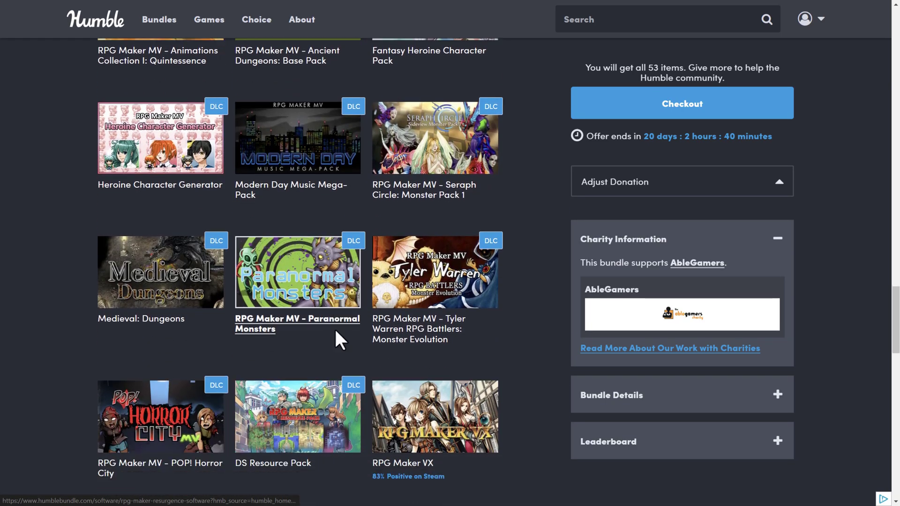
{"action": "scroll", "scroll_direction": "down", "scroll_amount": 3}
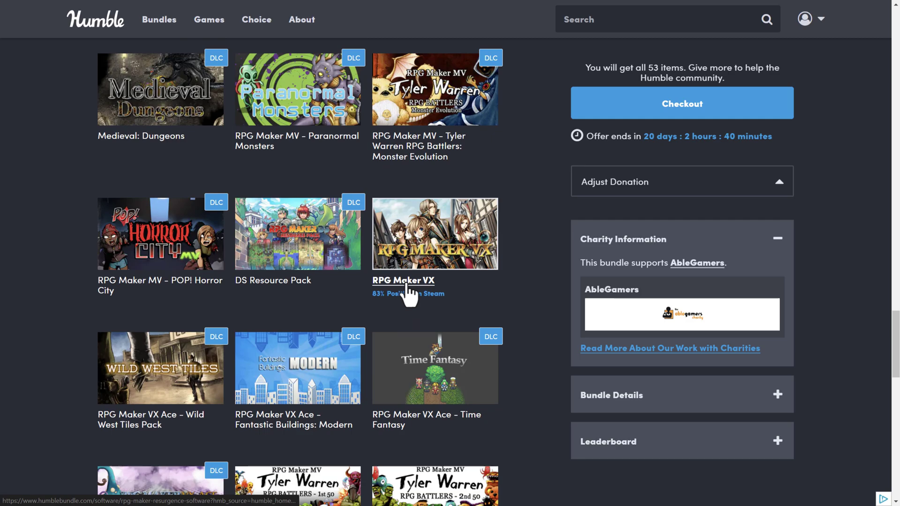
{"action": "scroll", "scroll_direction": "down", "scroll_amount": 3}
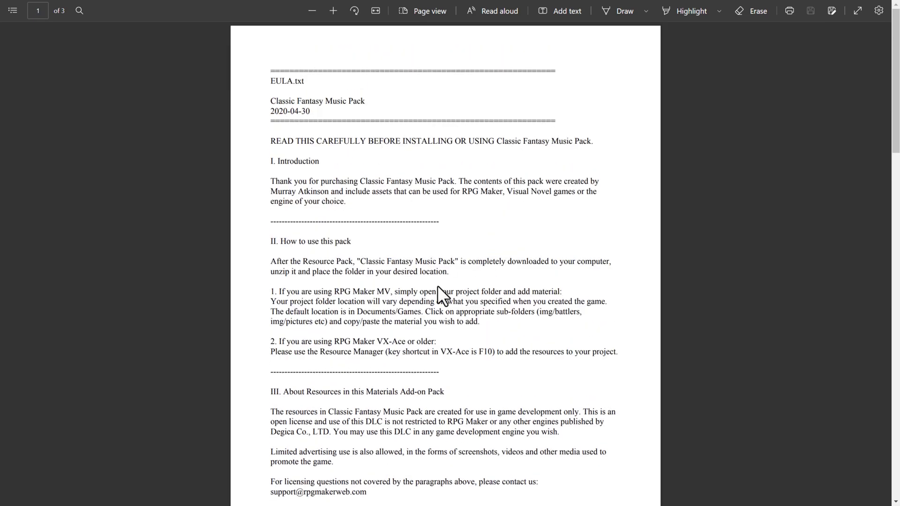
Step: Highlight the Classic Fantasy Music Pack EULA passage allowing use in other engines
{"action": "scroll", "scroll_direction": "down", "scroll_amount": 3}
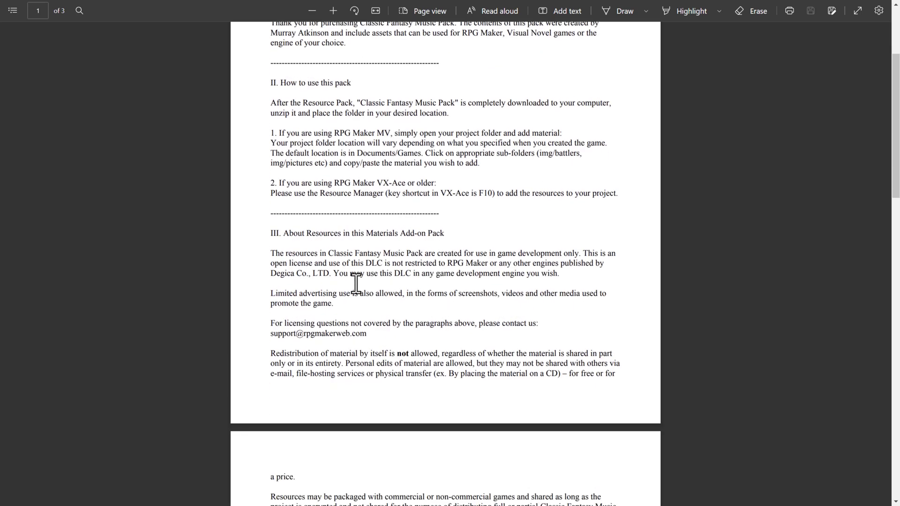
{"action": "scroll", "scroll_direction": "down", "scroll_amount": 3}
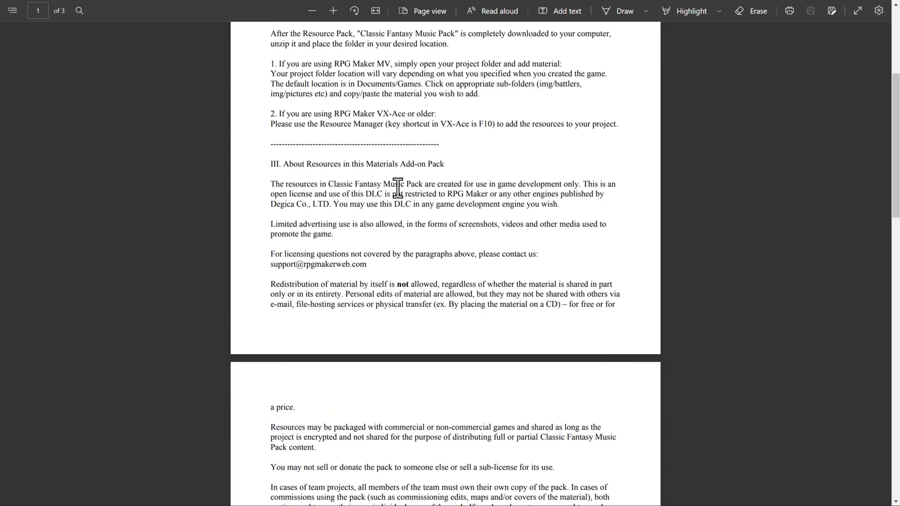
{"action": "mouse_move", "coordinate": [401, 195]}
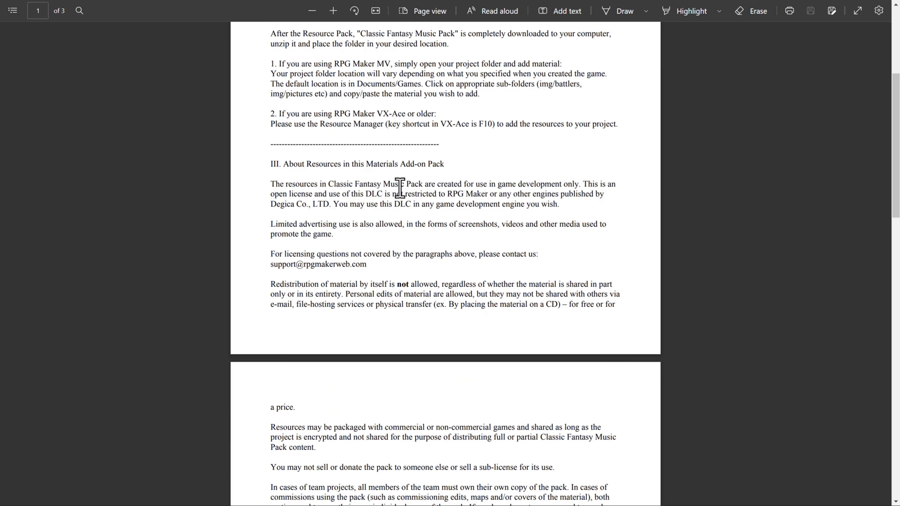
{"action": "mouse_move", "coordinate": [361, 193]}
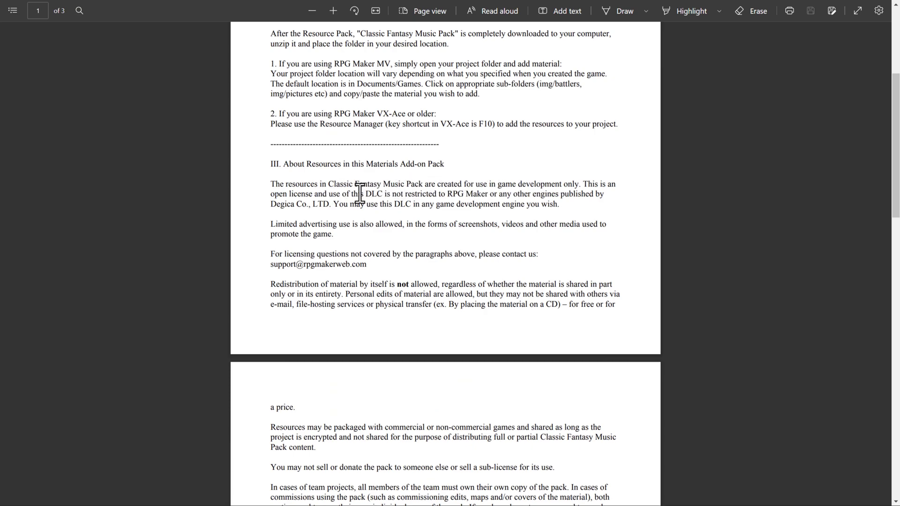
{"action": "double_click", "coordinate": [457, 194]}
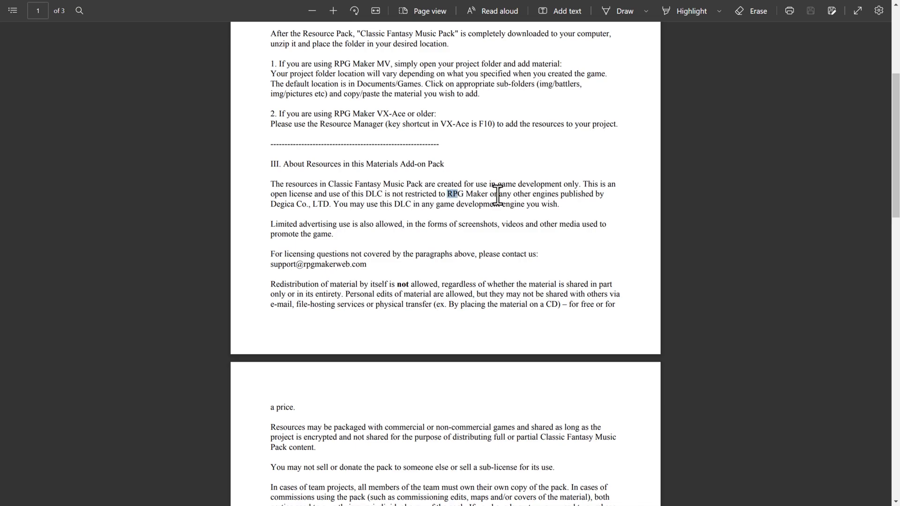
{"action": "left_click_drag", "start_coordinate": [446, 194], "coordinate": [339, 205]}
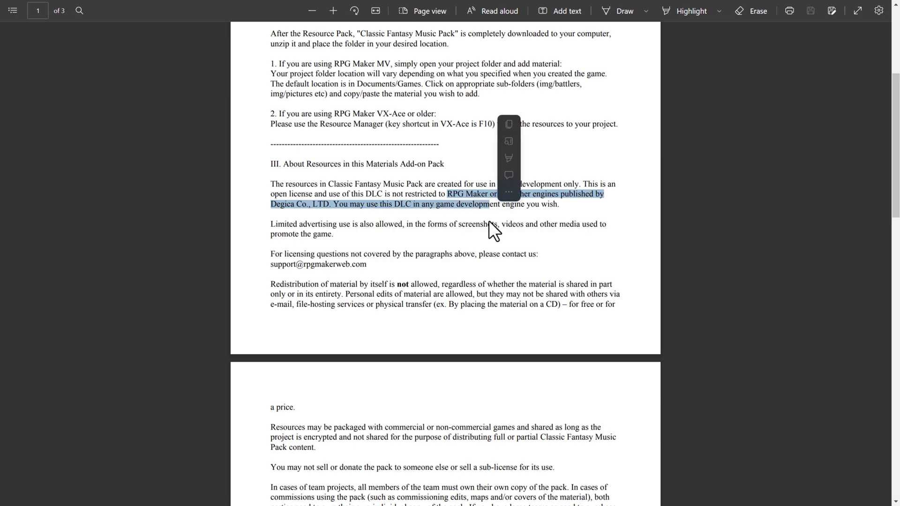
{"action": "left_click", "coordinate": [354, 236]}
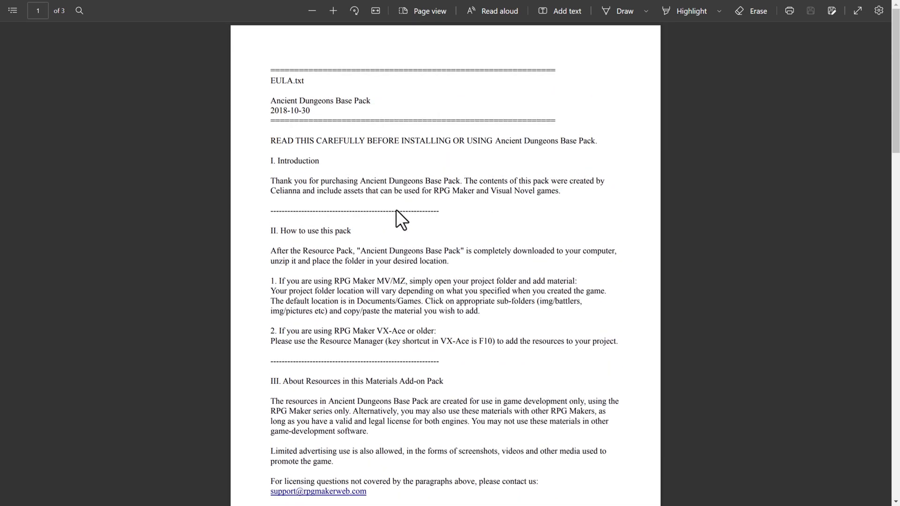
{"action": "scroll", "scroll_direction": "down", "scroll_amount": 3}
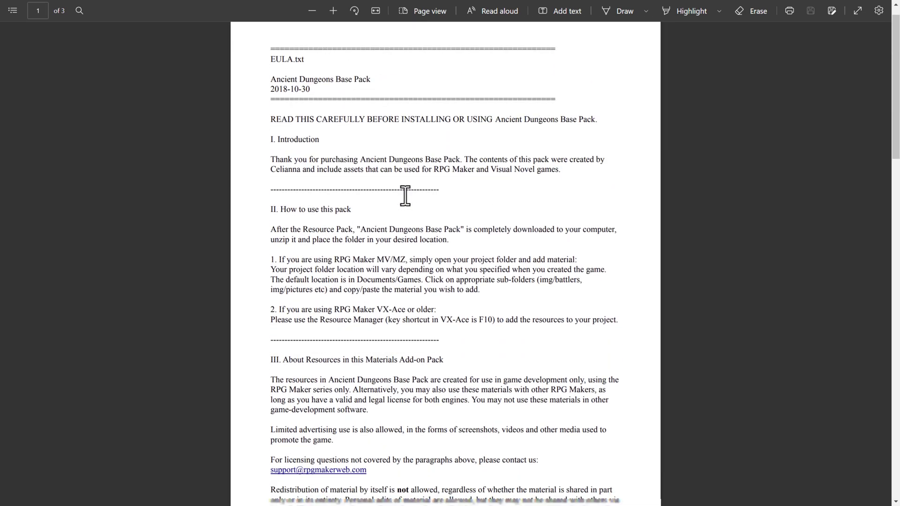
{"action": "scroll", "scroll_direction": "down", "scroll_amount": 3}
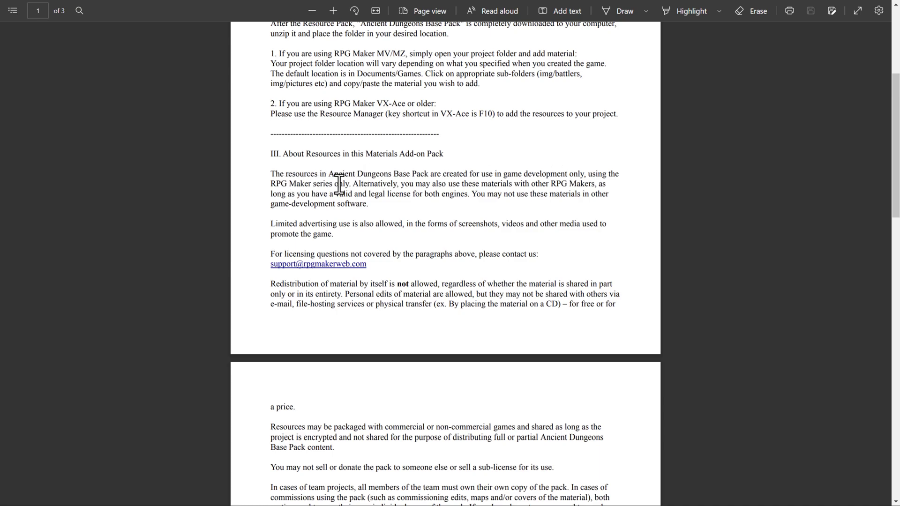
{"action": "mouse_move", "coordinate": [495, 195]}
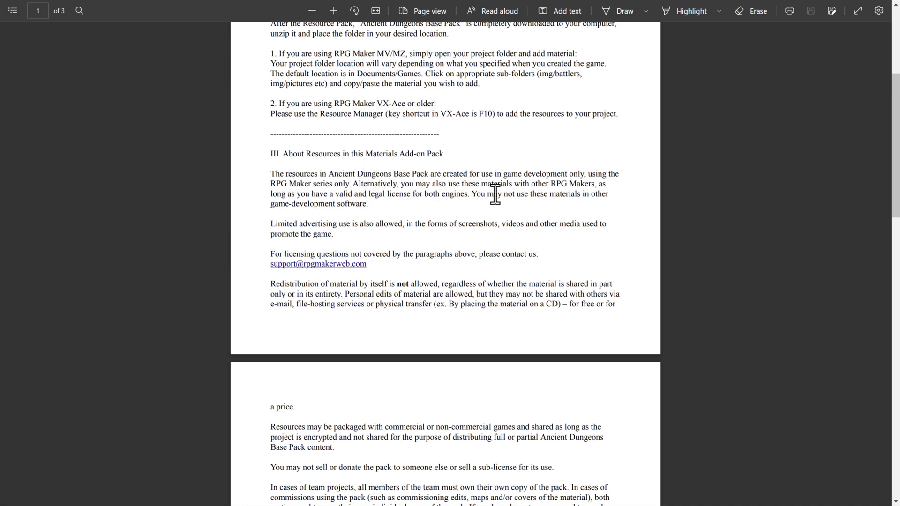
{"action": "left_click_drag", "start_coordinate": [524, 194], "coordinate": [368, 203]}
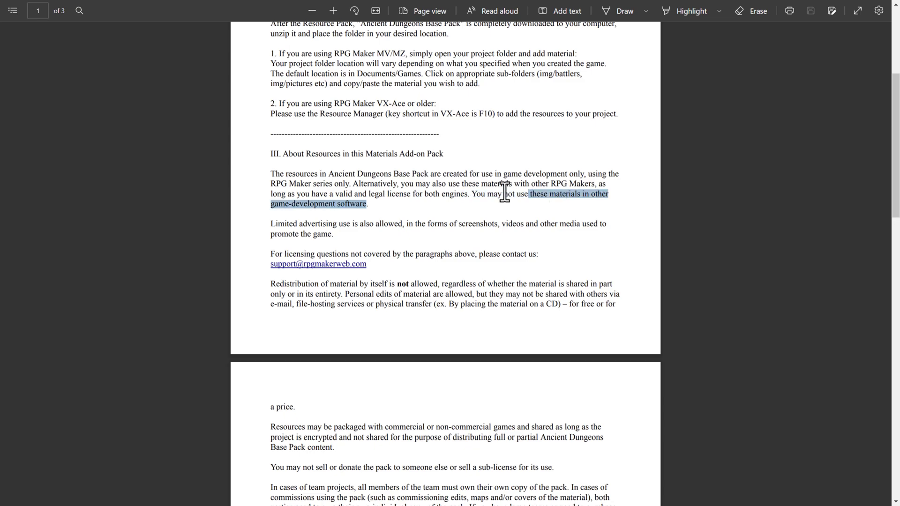
{"action": "left_click_drag", "start_coordinate": [507, 193], "coordinate": [476, 203]}
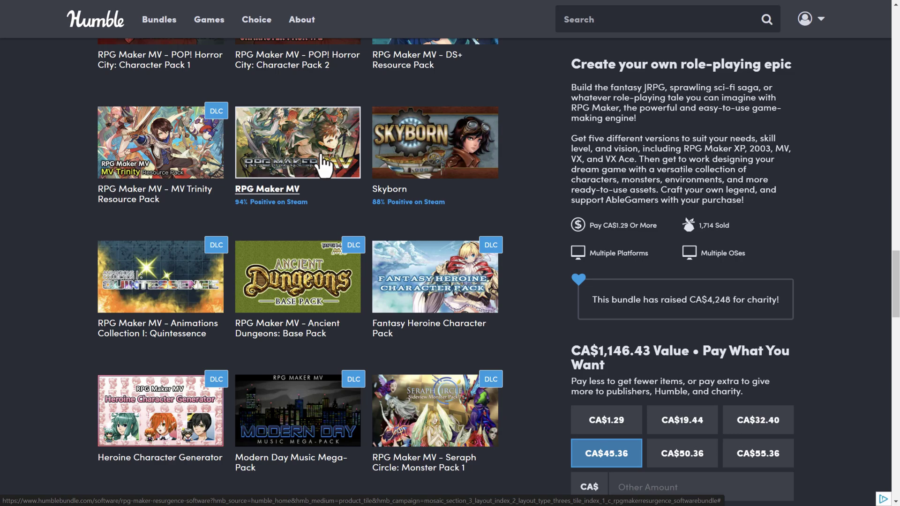
{"action": "mouse_move", "coordinate": [326, 219]}
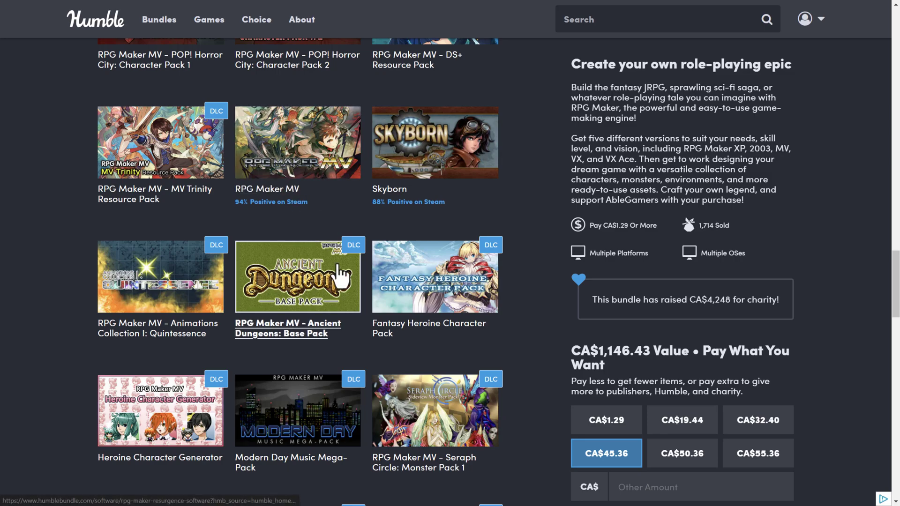
{"action": "mouse_move", "coordinate": [219, 239]}
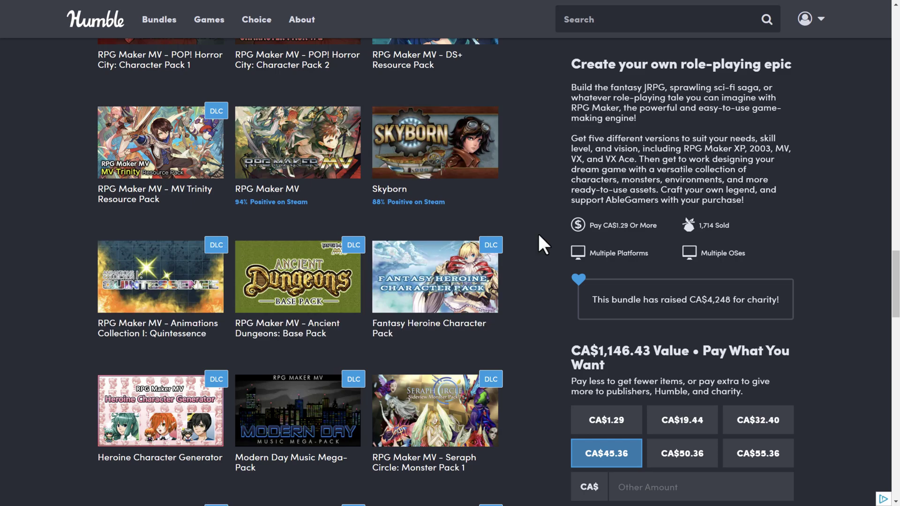
{"action": "mouse_move", "coordinate": [532, 238]}
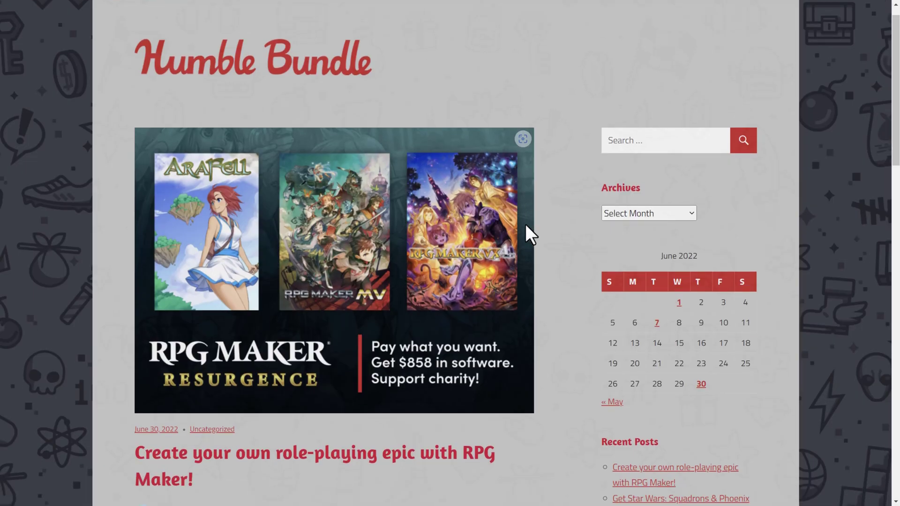
Step: Move down the RPG Maker blog post to its 'An Epic Contest' section
{"action": "scroll", "scroll_direction": "down", "scroll_amount": 3}
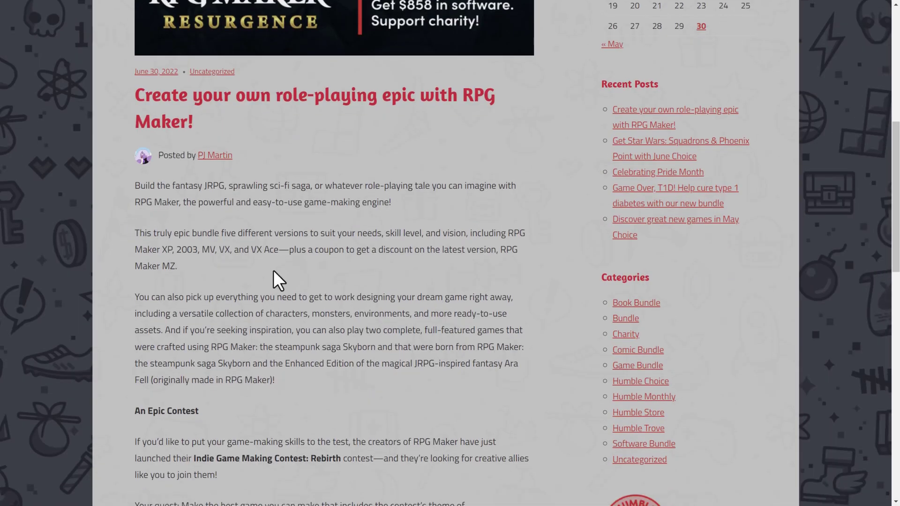
{"action": "scroll", "scroll_direction": "down", "scroll_amount": 3}
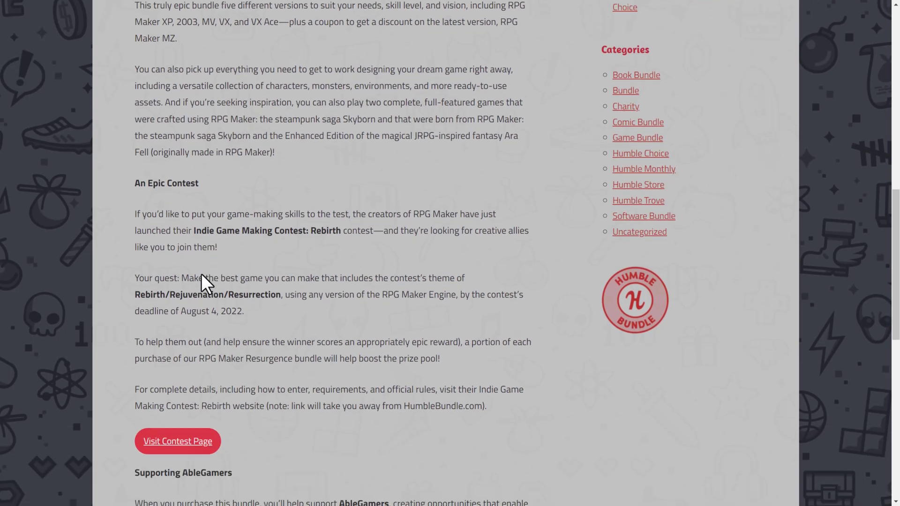
{"action": "scroll", "scroll_direction": "down", "scroll_amount": 3}
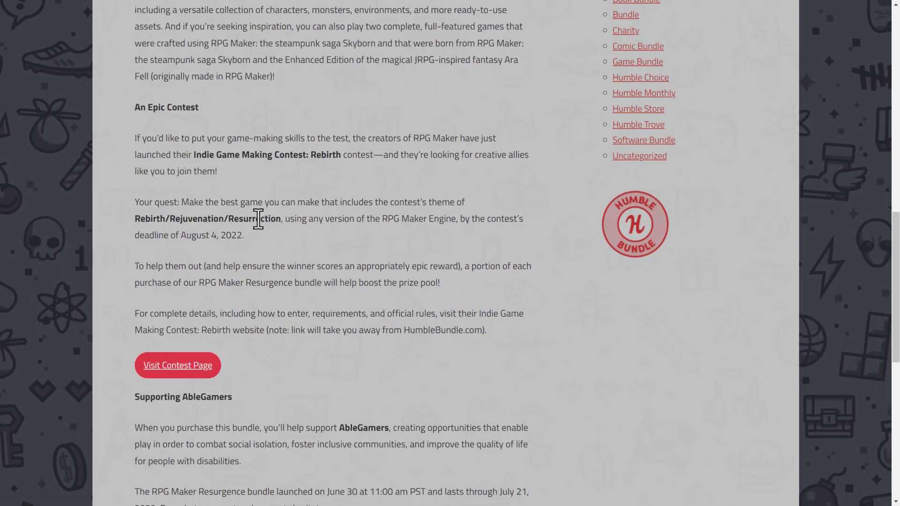
{"action": "mouse_move", "coordinate": [297, 143]}
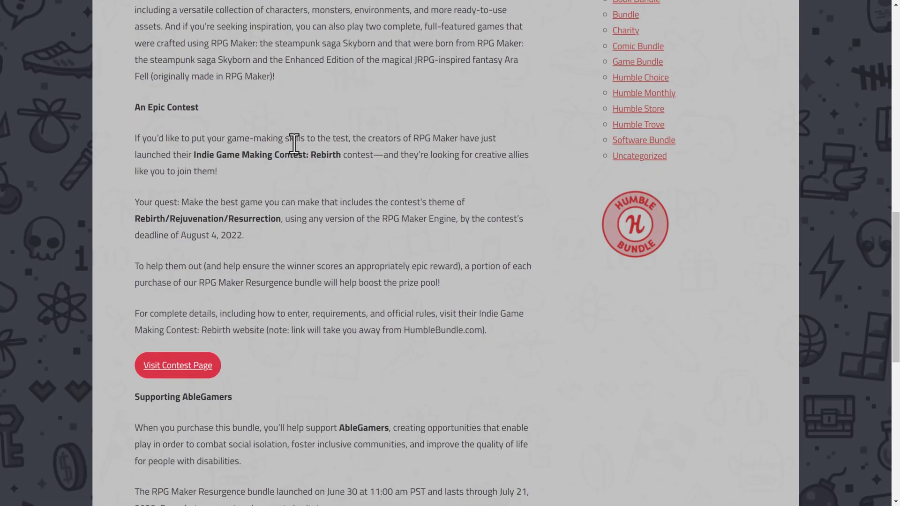
{"action": "mouse_move", "coordinate": [193, 151]}
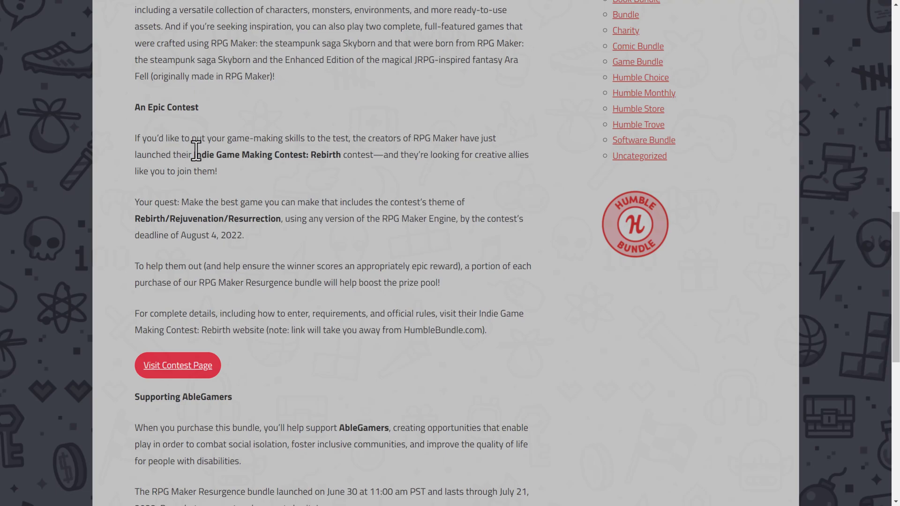
{"action": "mouse_move", "coordinate": [389, 165]}
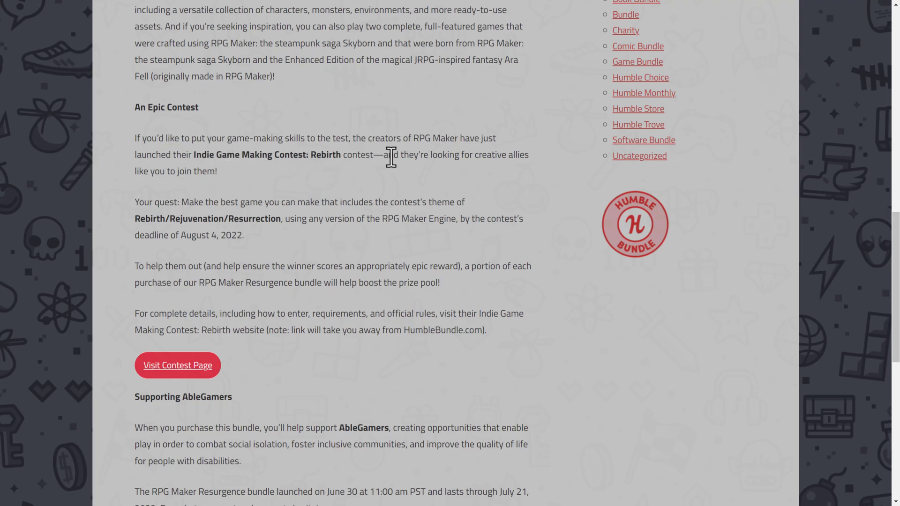
{"action": "mouse_move", "coordinate": [168, 202]}
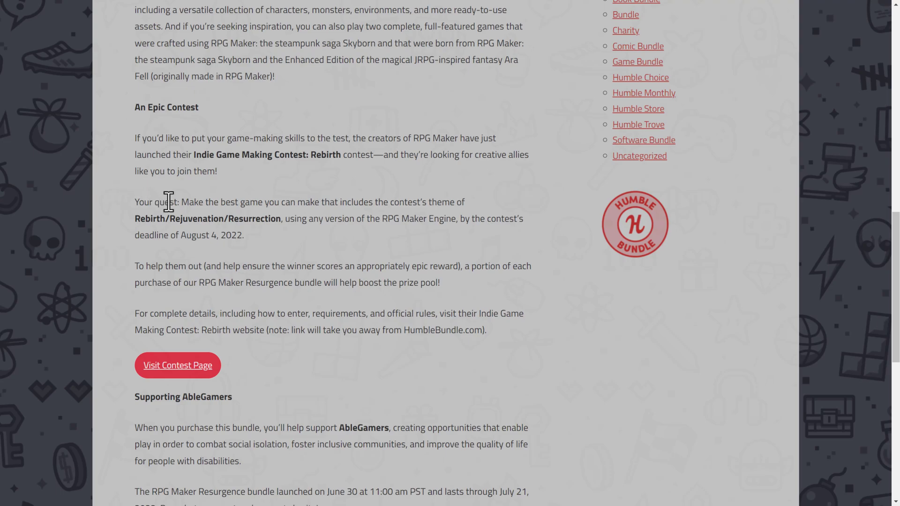
{"action": "scroll", "scroll_direction": "down", "scroll_amount": 3}
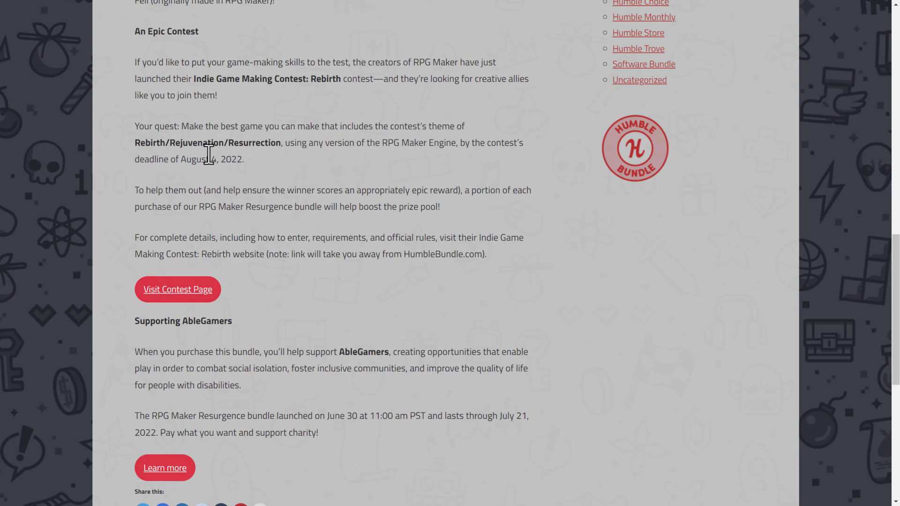
{"action": "mouse_move", "coordinate": [257, 179]}
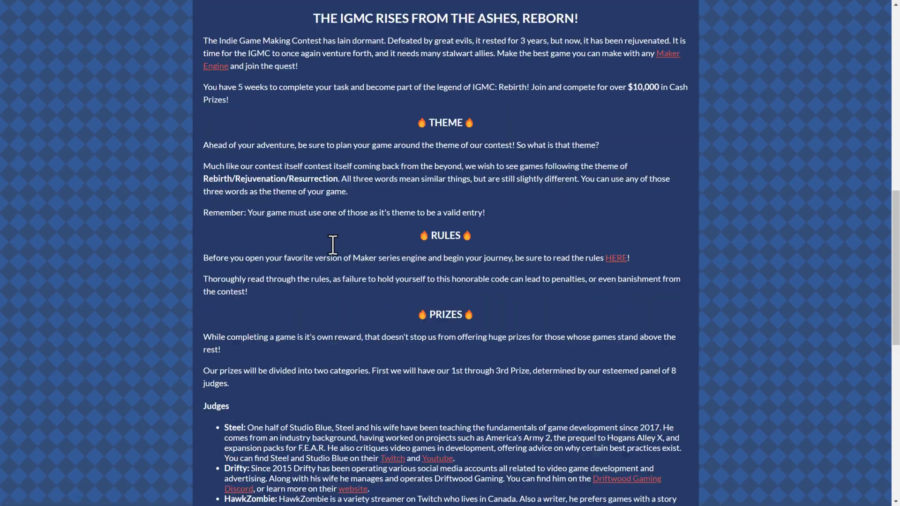
{"action": "scroll", "scroll_direction": "up", "scroll_amount": 3}
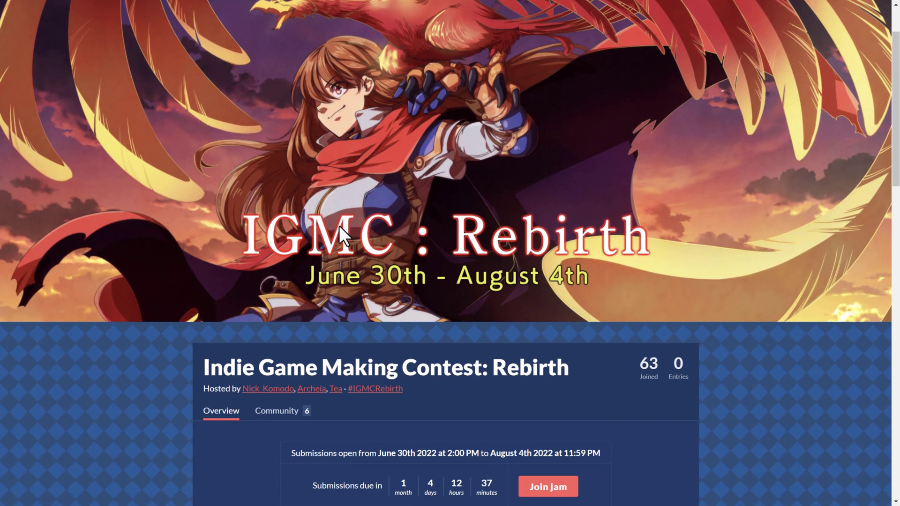
{"action": "mouse_move", "coordinate": [429, 190]}
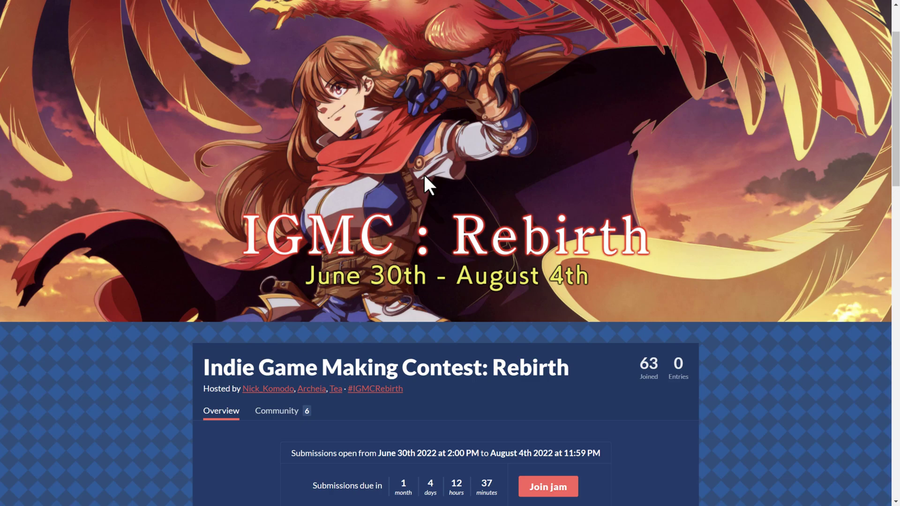
Step: Read the jam Overview past the theme, judges and prize amounts toward the rules link
{"action": "scroll", "scroll_direction": "down", "scroll_amount": 3}
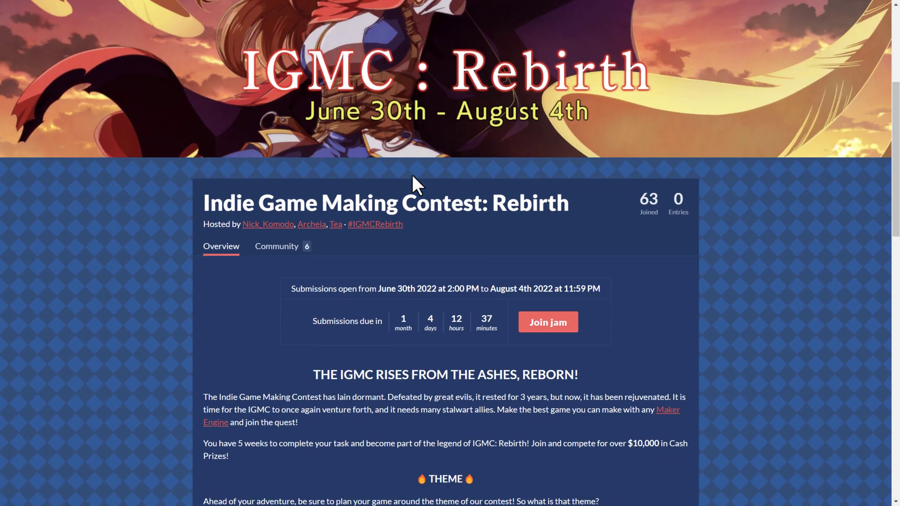
{"action": "scroll", "scroll_direction": "down", "scroll_amount": 3}
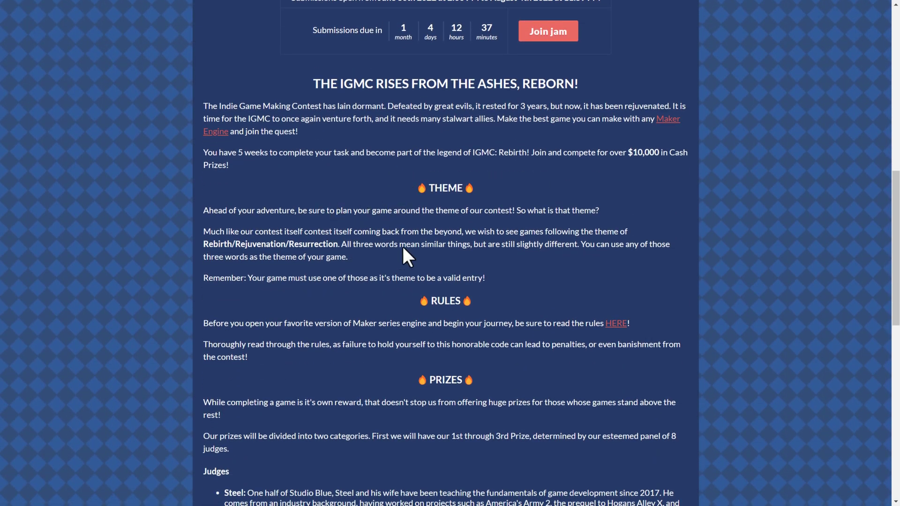
{"action": "scroll", "scroll_direction": "down", "scroll_amount": 3}
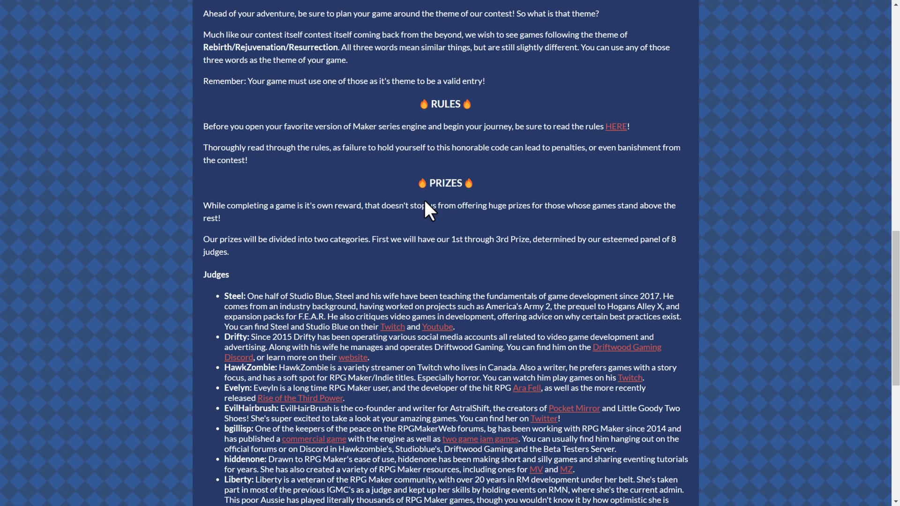
{"action": "scroll", "scroll_direction": "down", "scroll_amount": 3}
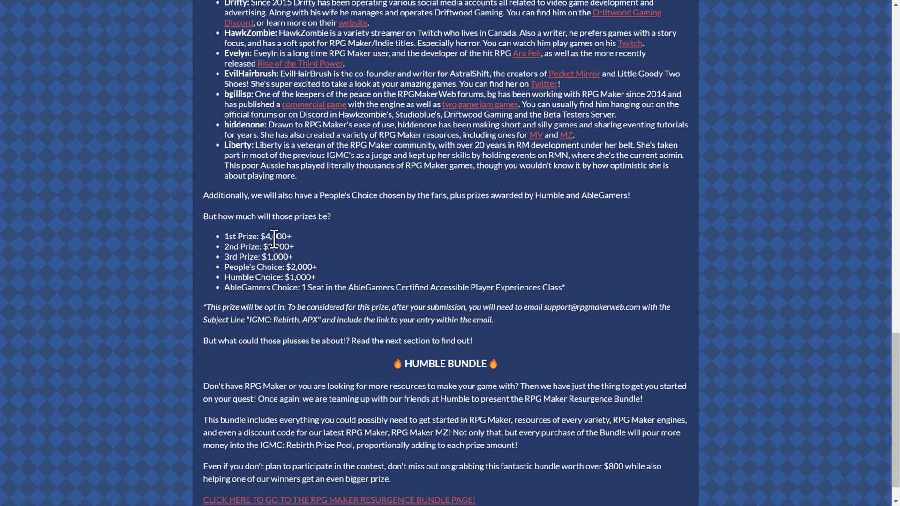
{"action": "double_click", "coordinate": [277, 236]}
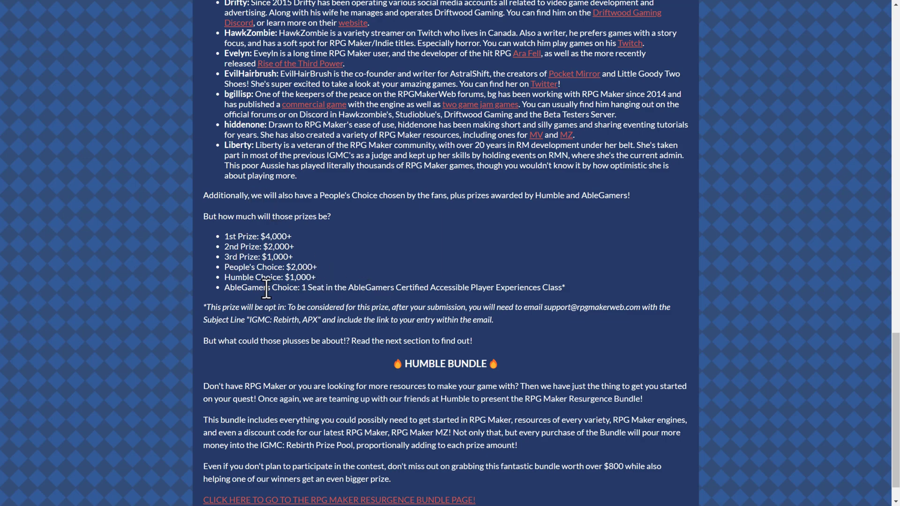
{"action": "mouse_move", "coordinate": [338, 274]}
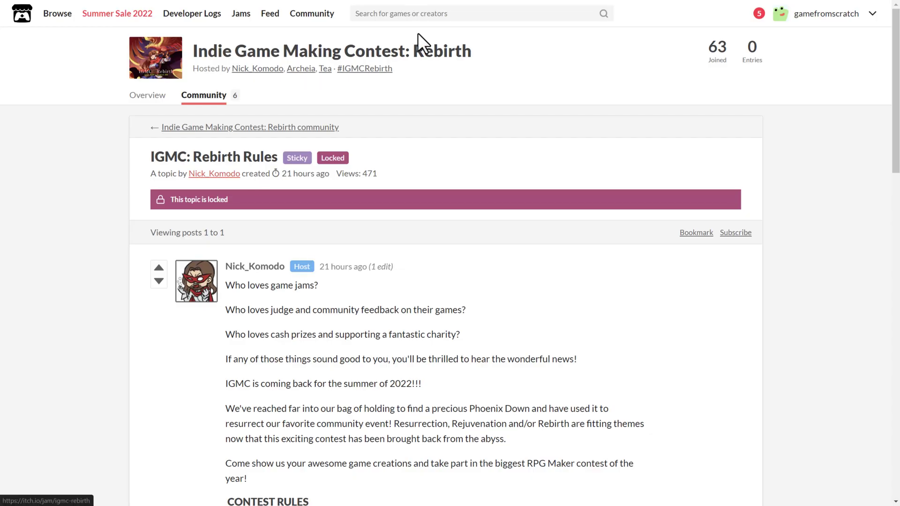
{"action": "scroll", "scroll_direction": "down", "scroll_amount": 3}
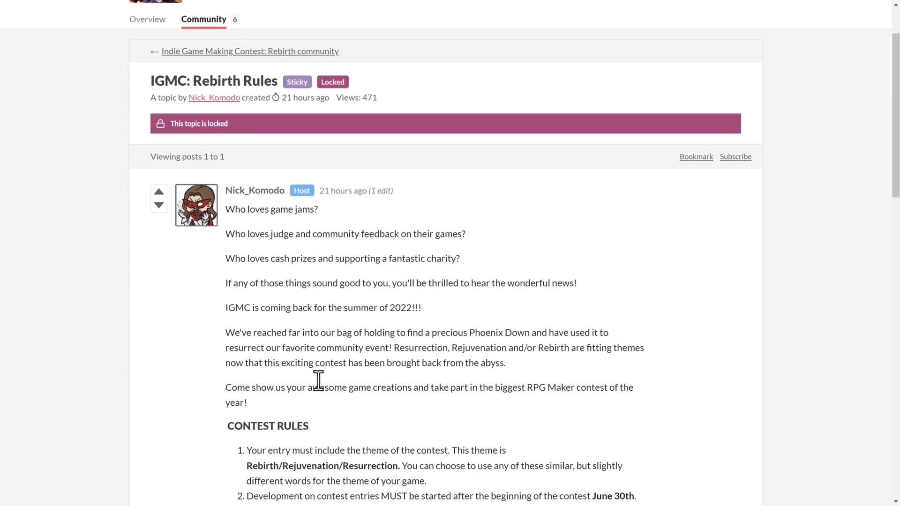
{"action": "scroll", "scroll_direction": "down", "scroll_amount": 3}
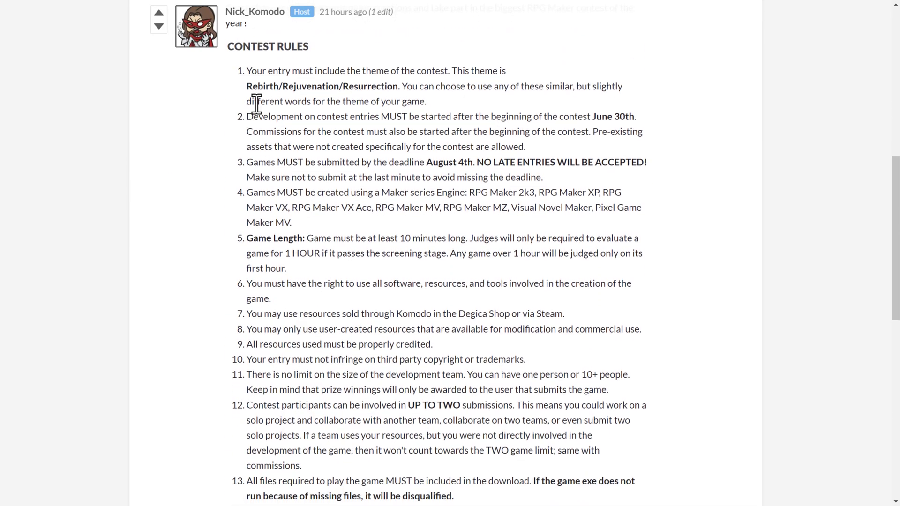
{"action": "mouse_move", "coordinate": [454, 197]}
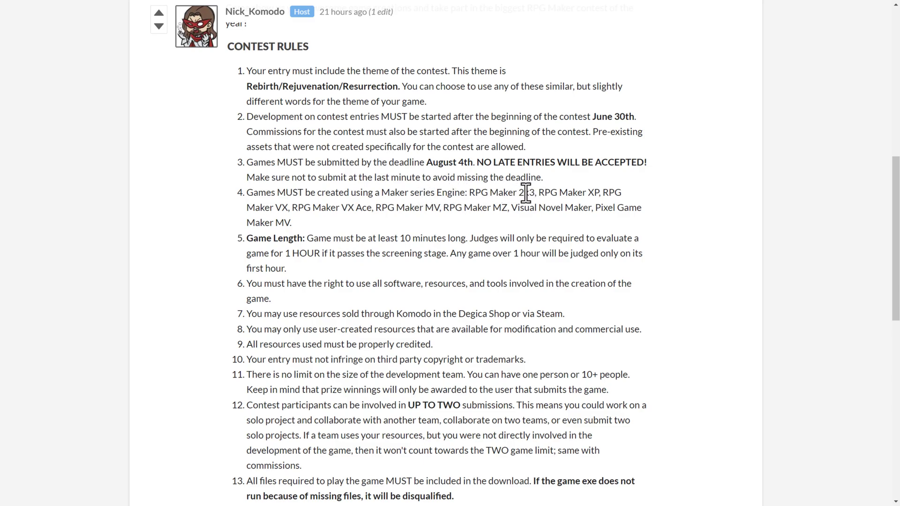
{"action": "mouse_move", "coordinate": [605, 212]}
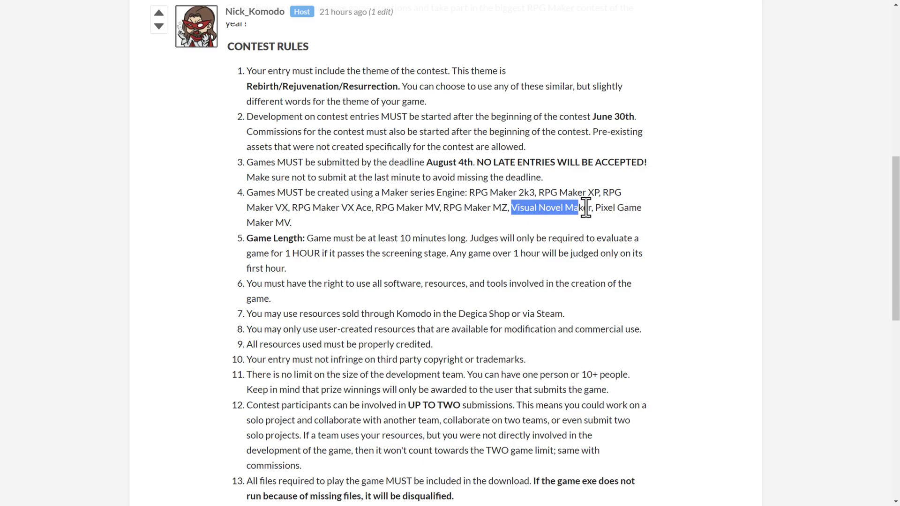
{"action": "left_click_drag", "start_coordinate": [585, 207], "coordinate": [292, 223]}
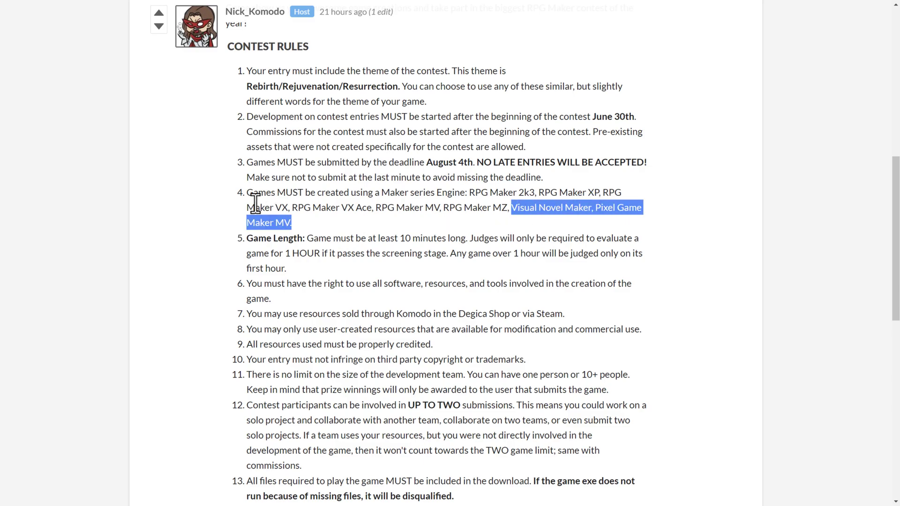
{"action": "scroll", "scroll_direction": "down", "scroll_amount": 3}
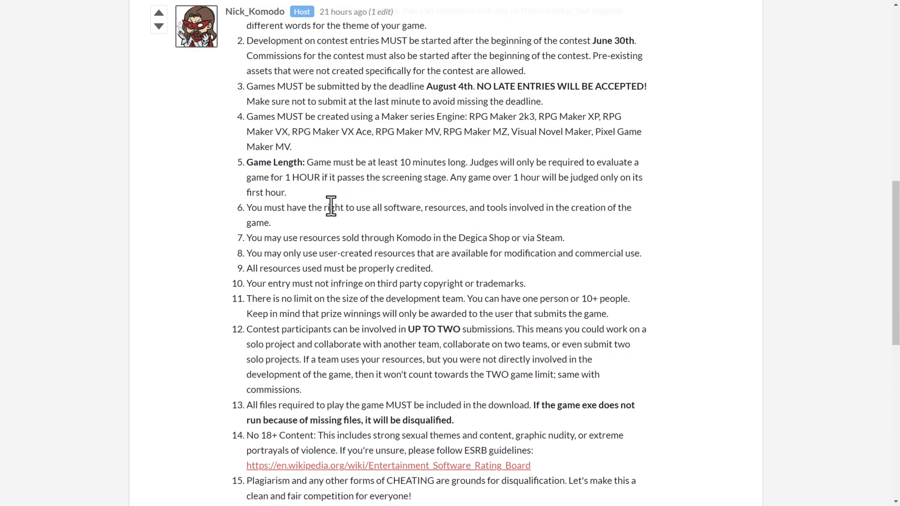
{"action": "scroll", "scroll_direction": "down", "scroll_amount": 3}
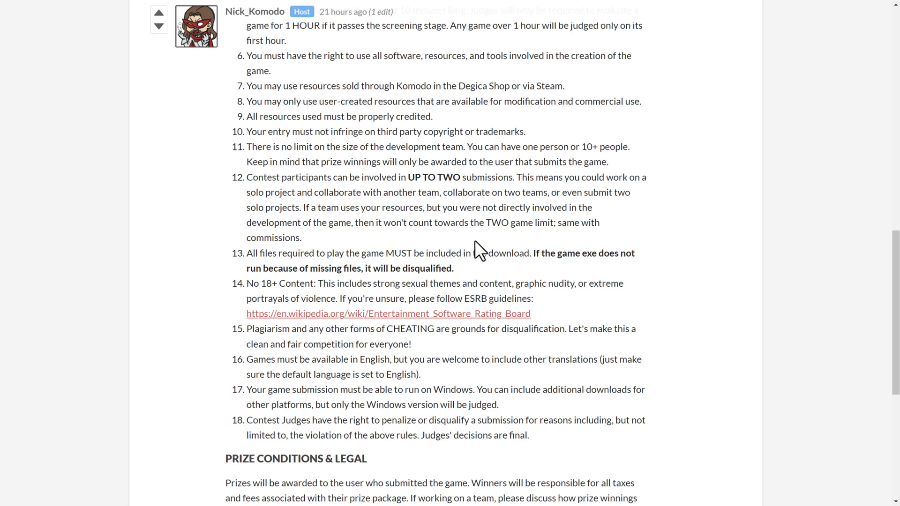
{"action": "mouse_move", "coordinate": [416, 195]}
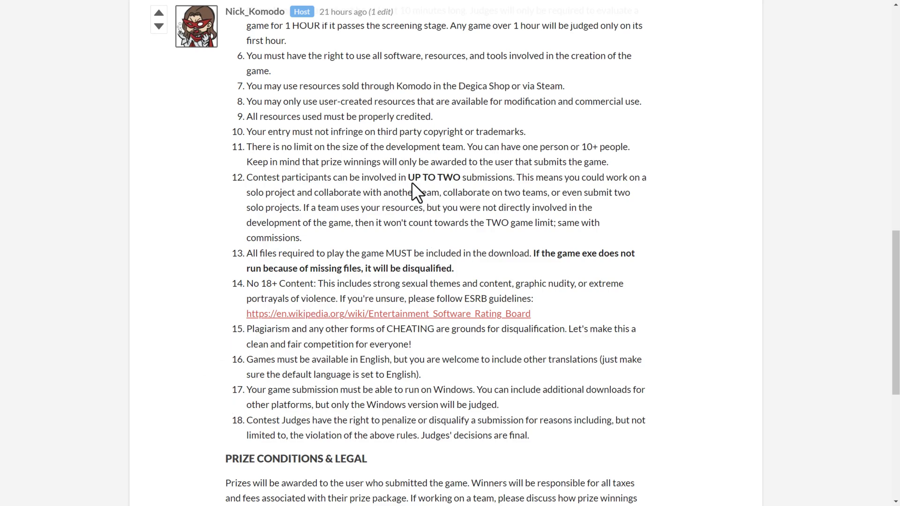
{"action": "double_click", "coordinate": [434, 177]}
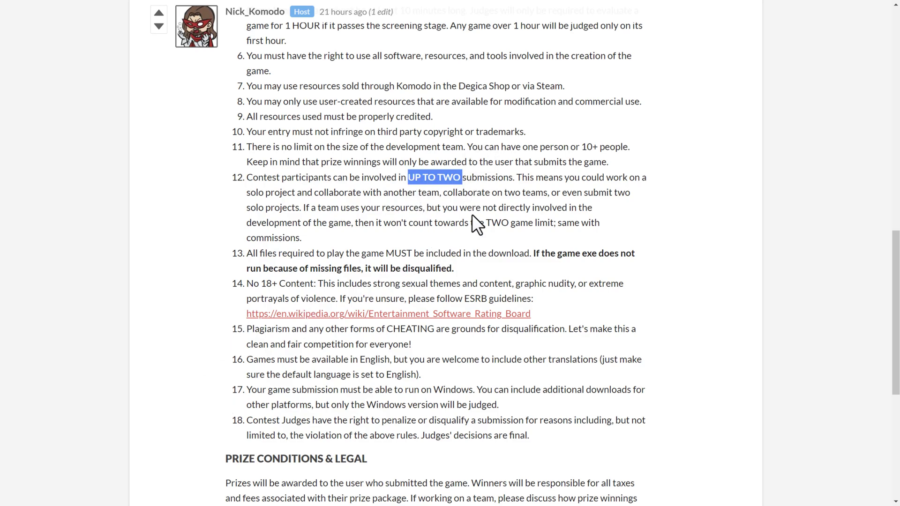
{"action": "scroll", "scroll_direction": "down", "scroll_amount": 3}
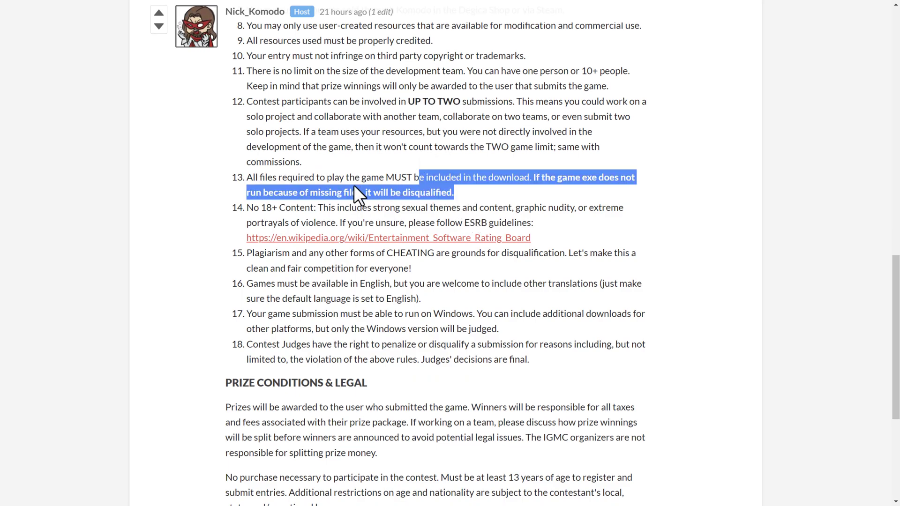
{"action": "scroll", "scroll_direction": "down", "scroll_amount": 3}
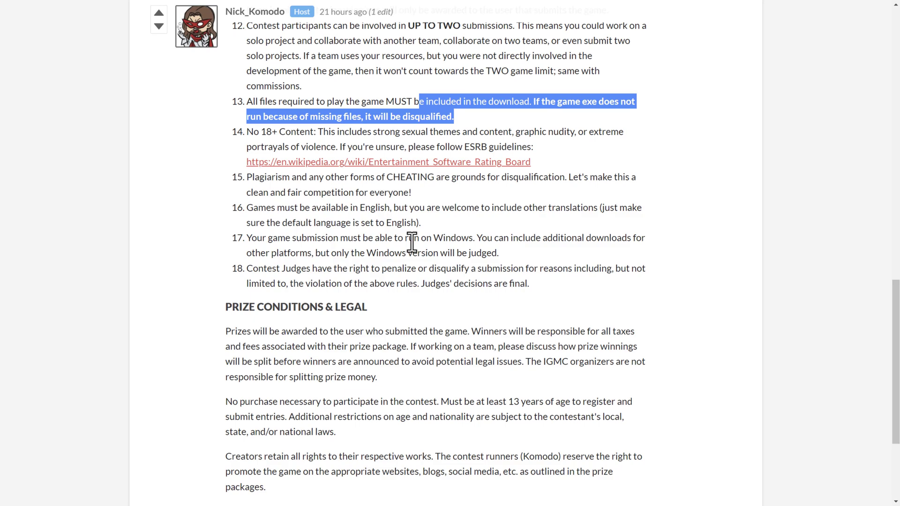
{"action": "scroll", "scroll_direction": "down", "scroll_amount": 3}
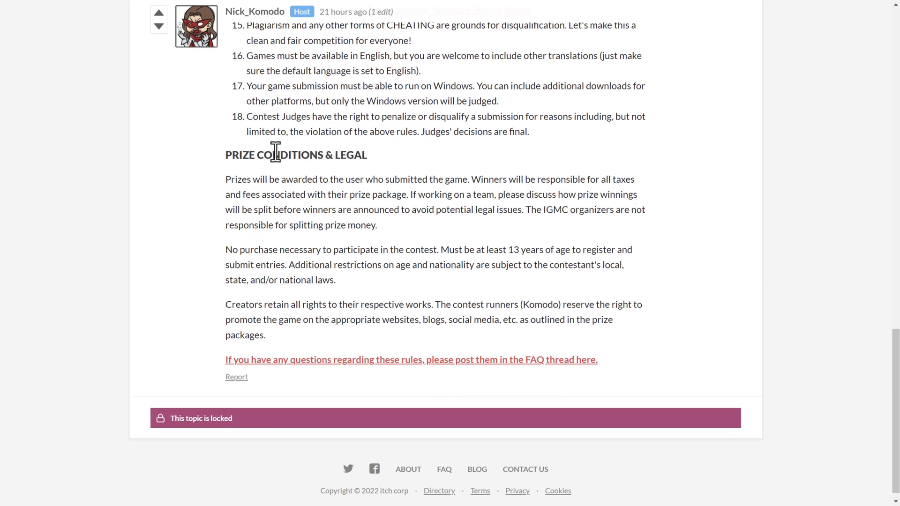
{"action": "scroll", "scroll_direction": "down", "scroll_amount": 3}
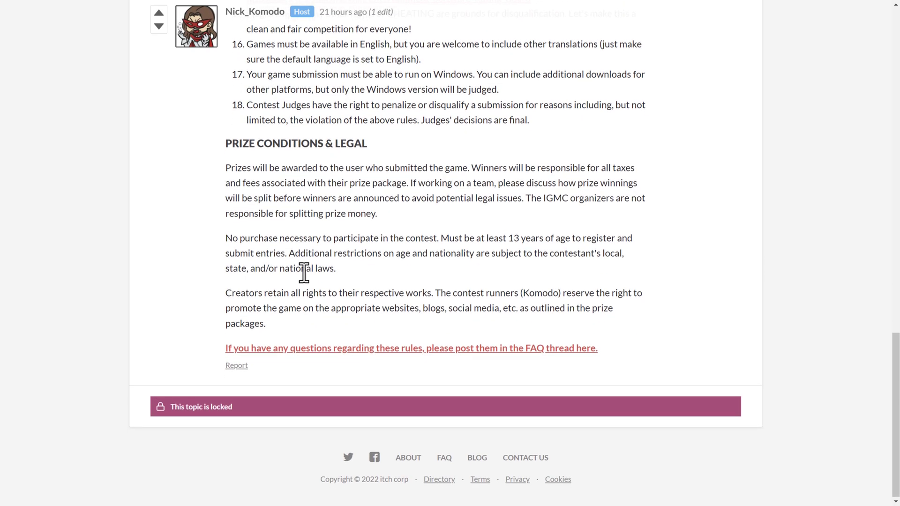
{"action": "double_click", "coordinate": [236, 293]}
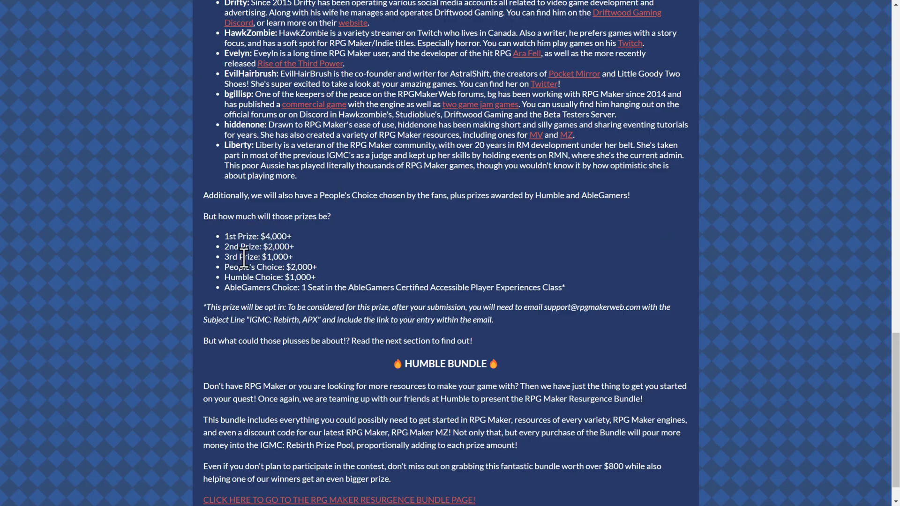
{"action": "mouse_move", "coordinate": [309, 261]}
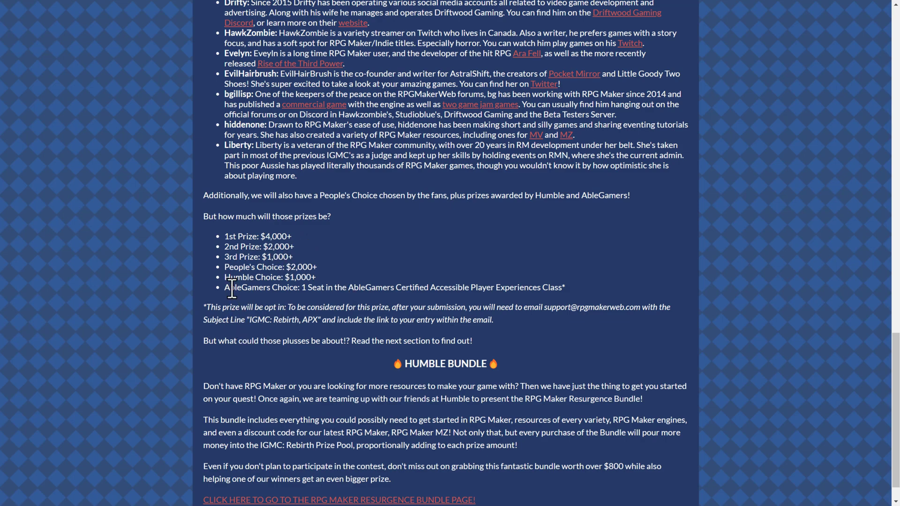
{"action": "mouse_move", "coordinate": [271, 251]}
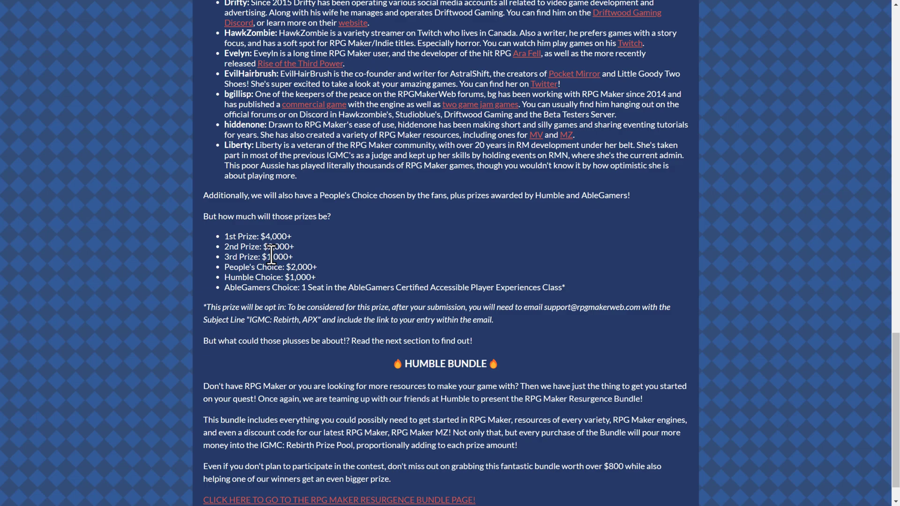
Step: Switch from the itch.io contest prize list to the Humble RPG Maker Resurgence bundle page
{"action": "left_click", "coordinate": [597, 8]}
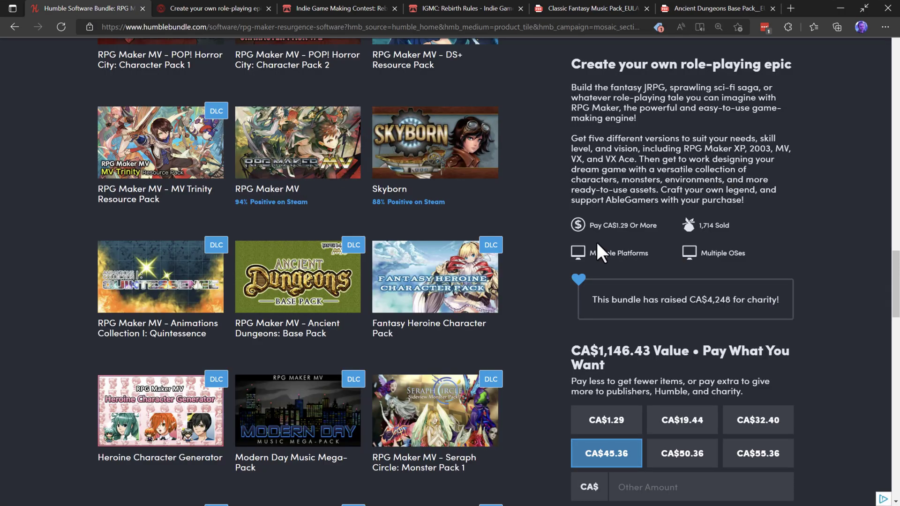
{"action": "scroll", "scroll_direction": "down", "scroll_amount": 3}
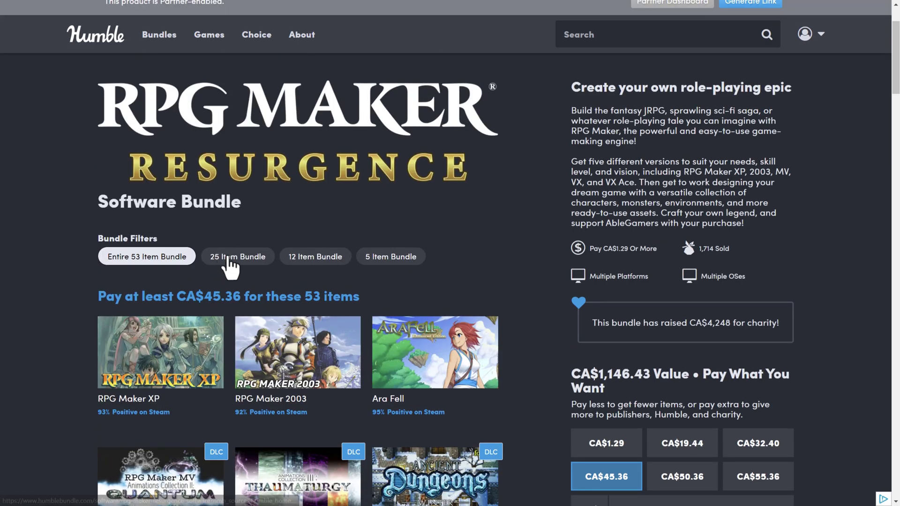
{"action": "left_click", "coordinate": [237, 256]}
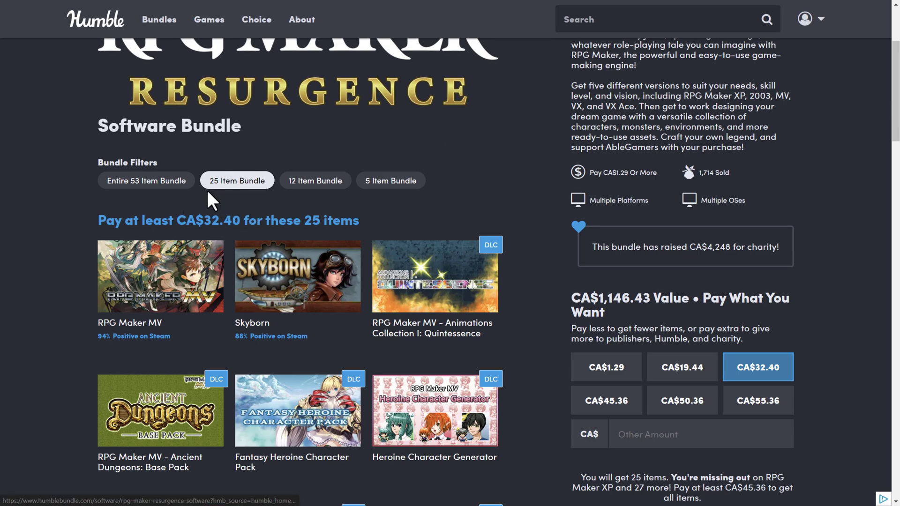
{"action": "mouse_move", "coordinate": [154, 186]}
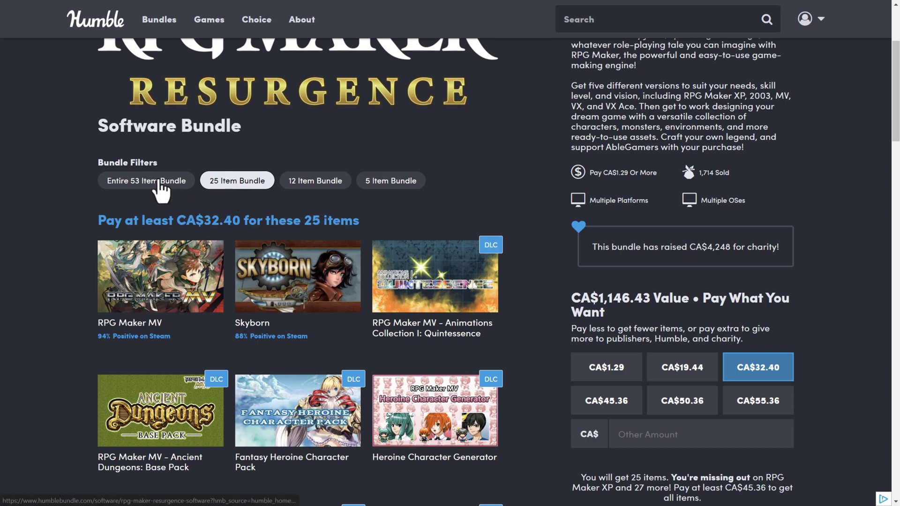
{"action": "left_click", "coordinate": [146, 181]}
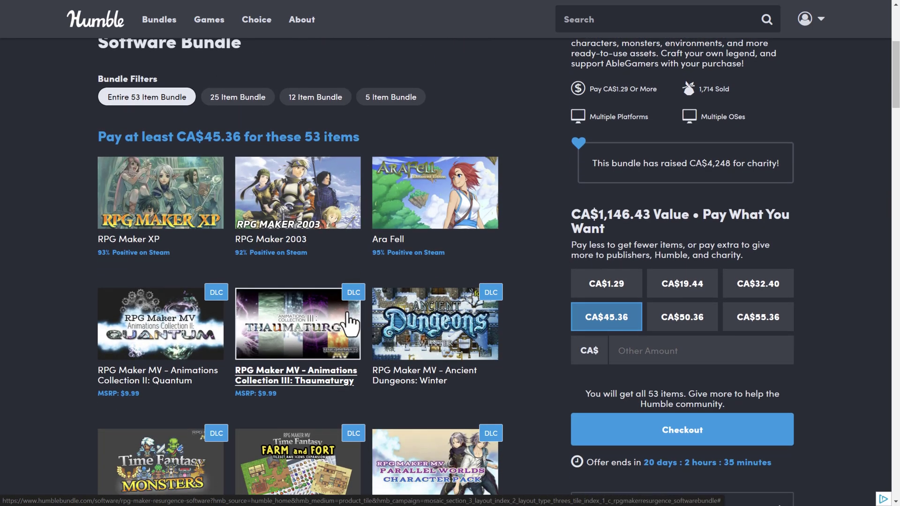
{"action": "scroll", "scroll_direction": "down", "scroll_amount": 3}
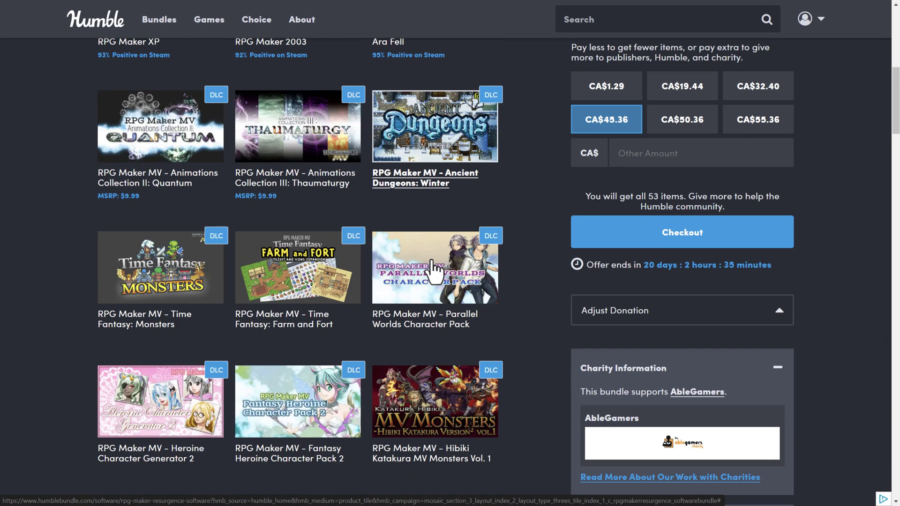
{"action": "scroll", "scroll_direction": "down", "scroll_amount": 3}
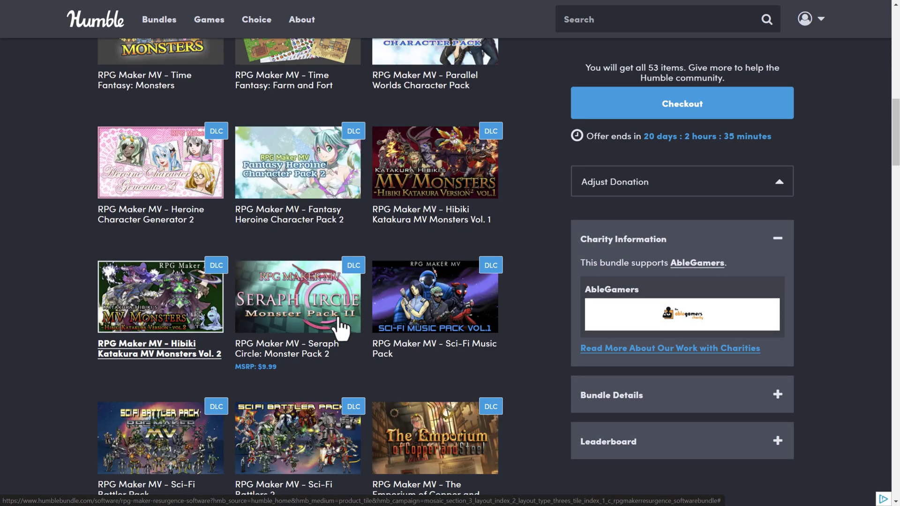
{"action": "scroll", "scroll_direction": "down", "scroll_amount": 3}
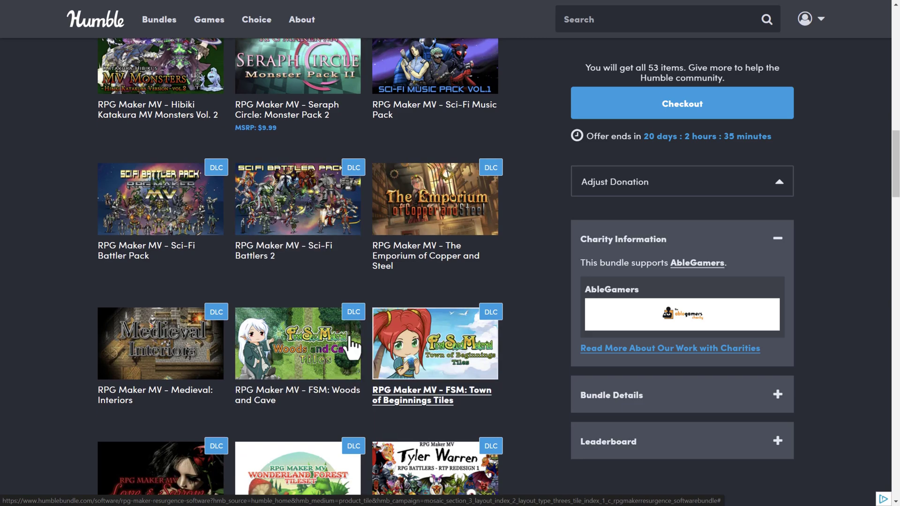
{"action": "scroll", "scroll_direction": "down", "scroll_amount": 3}
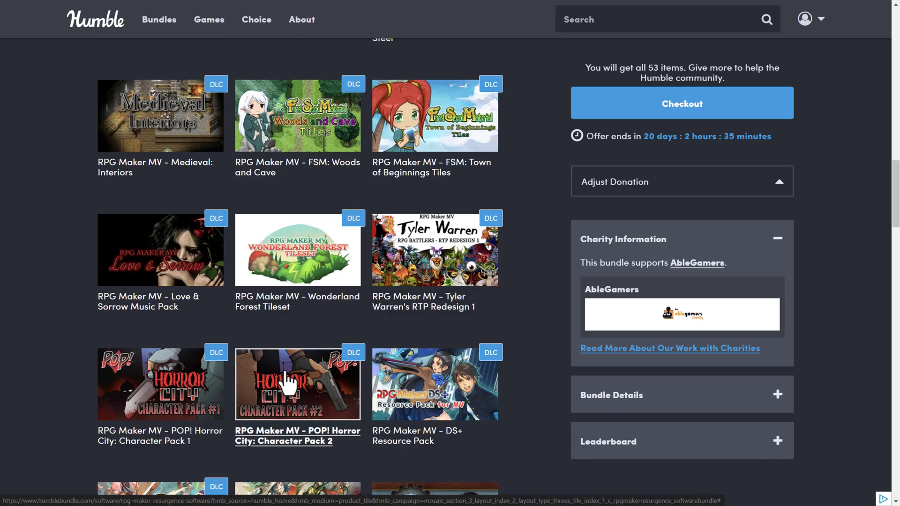
{"action": "scroll", "scroll_direction": "down", "scroll_amount": 3}
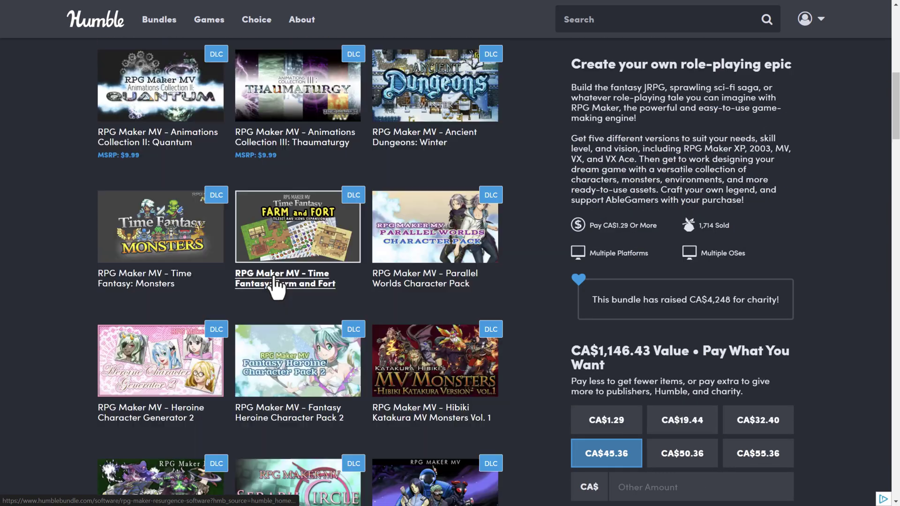
{"action": "scroll", "scroll_direction": "up", "scroll_amount": 3}
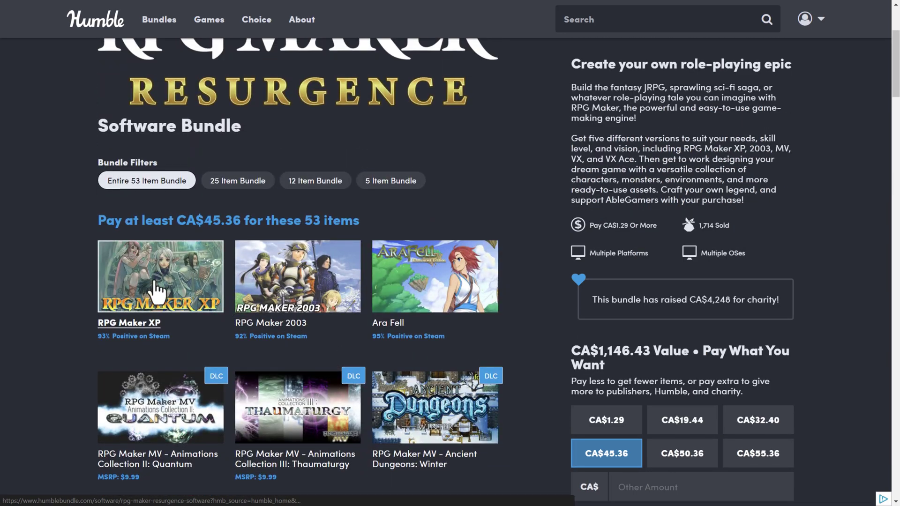
{"action": "mouse_move", "coordinate": [258, 272]}
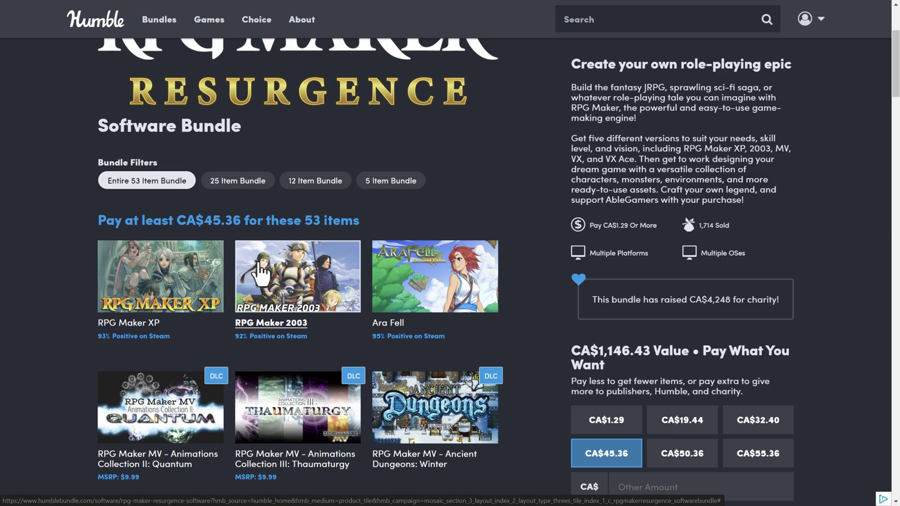
{"action": "scroll", "scroll_direction": "down", "scroll_amount": 3}
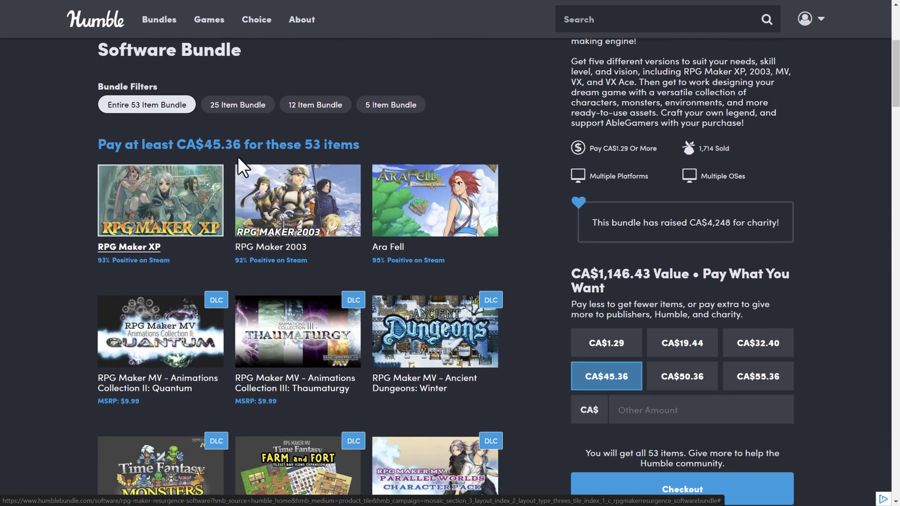